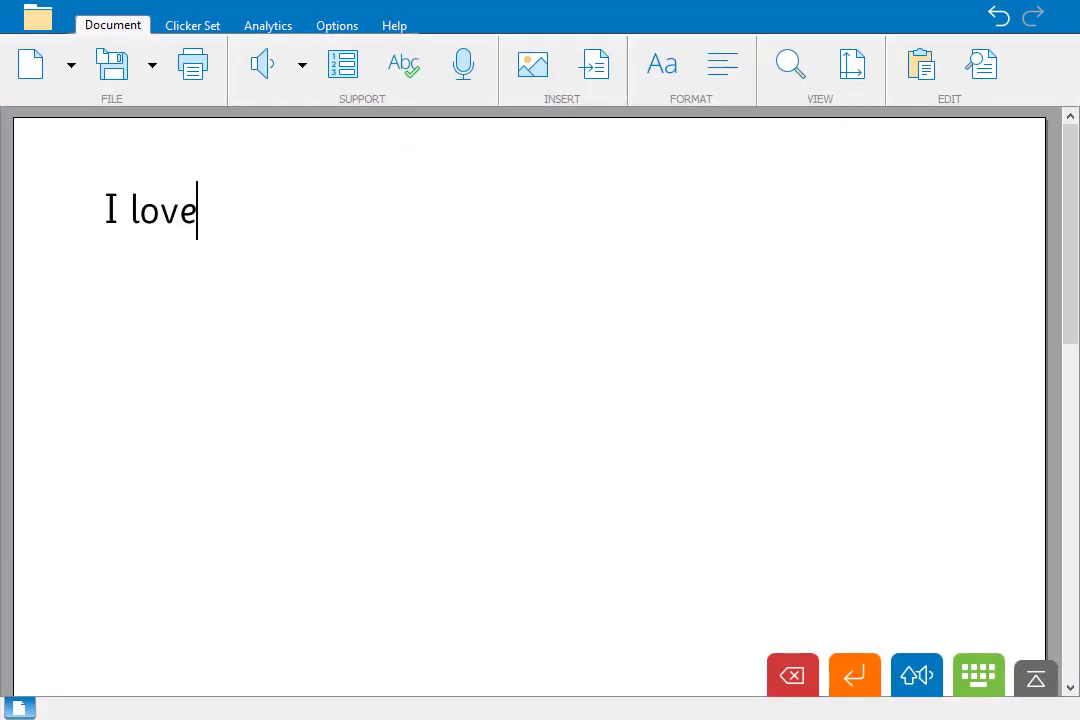
# Write "I love writing with Clicker. The speech helps me to check what I've written.".
pyautogui.write('writing with')
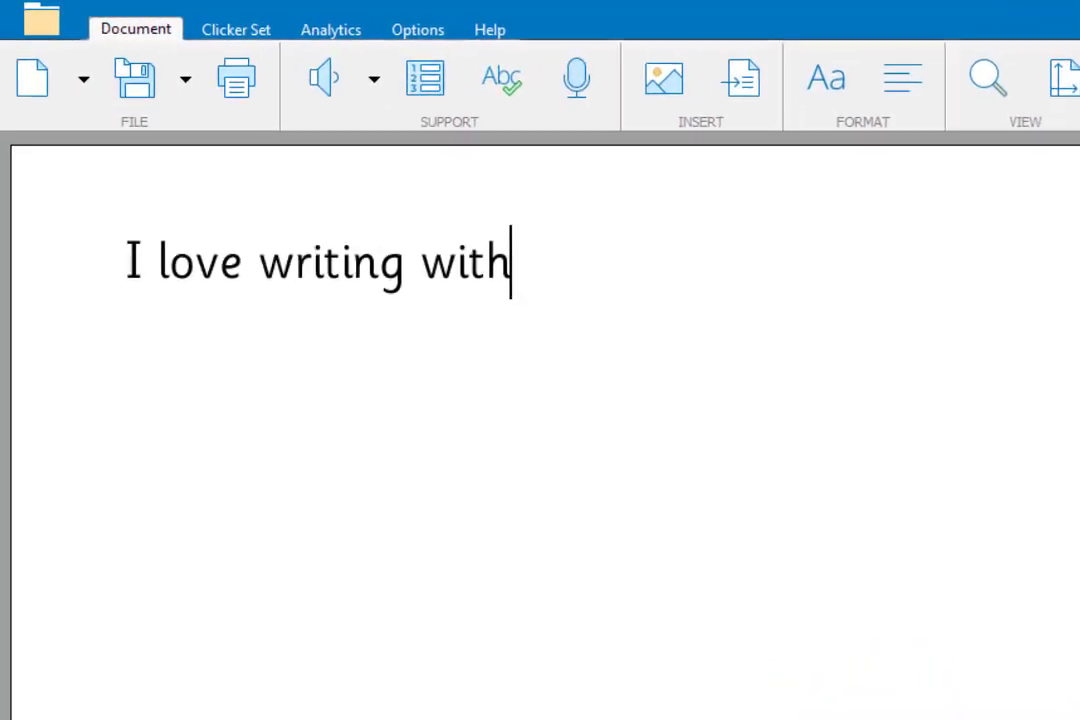
pyautogui.write('Clicker.')
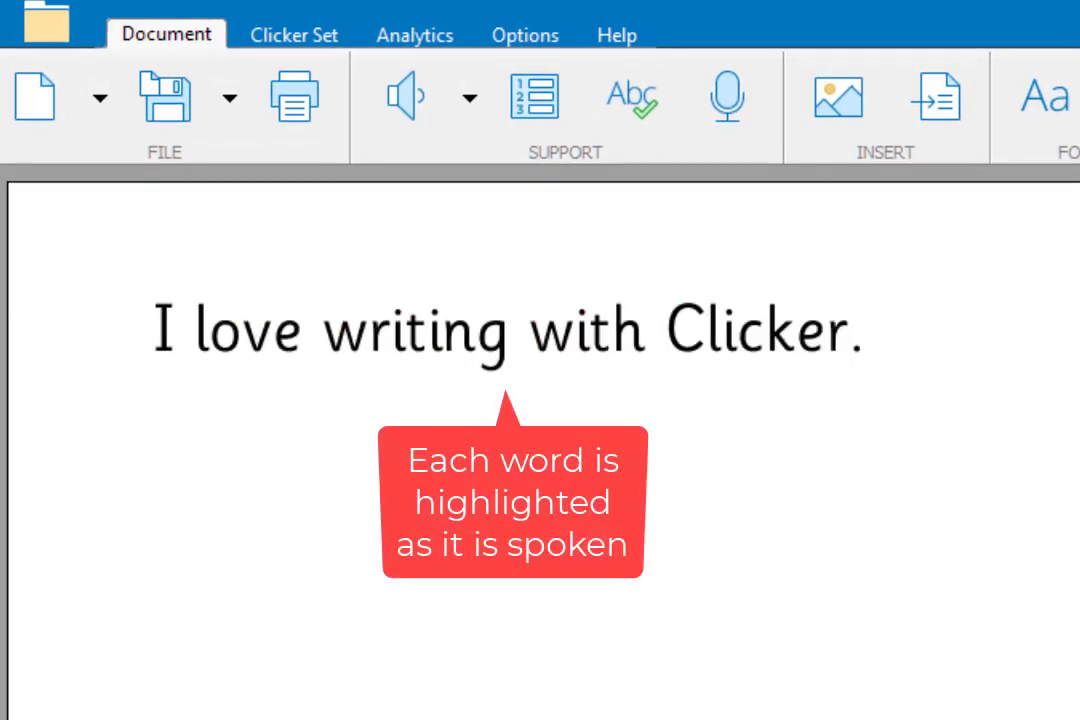
pyautogui.write('The speech helps me')
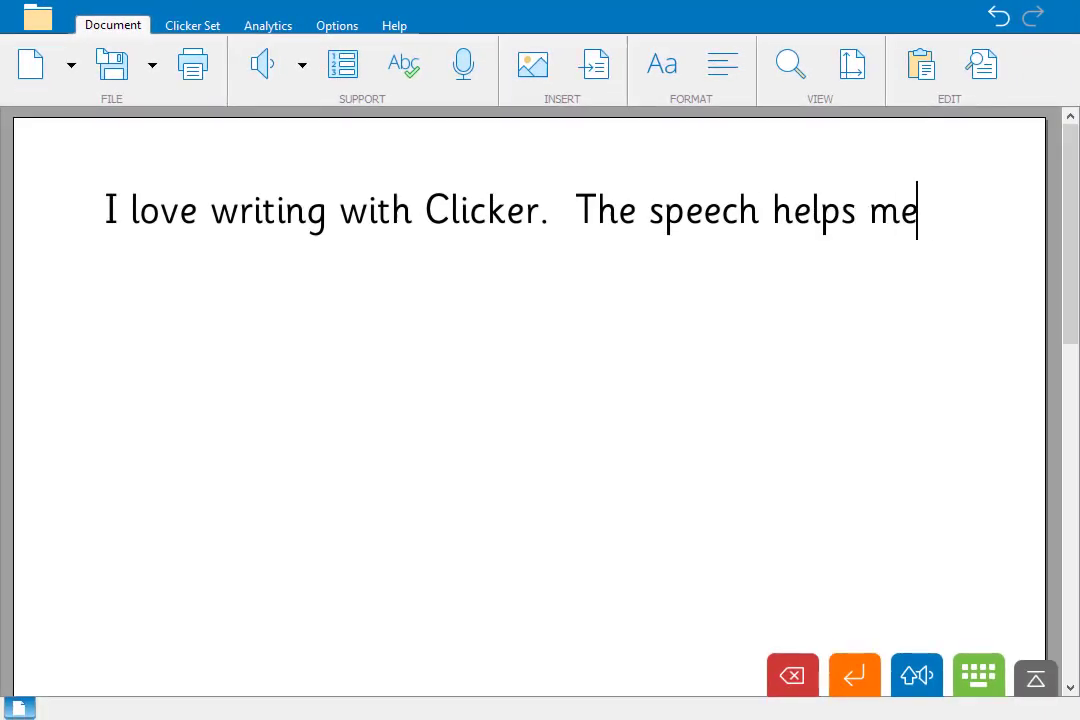
pyautogui.write('to check what')
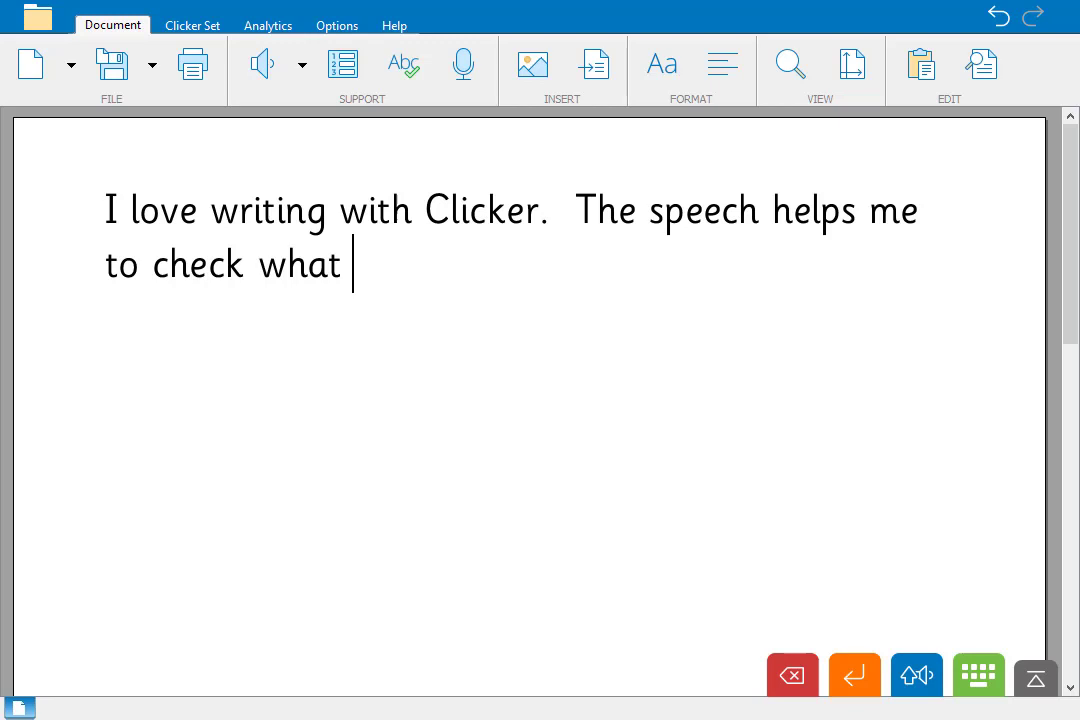
pyautogui.write("I've written.")
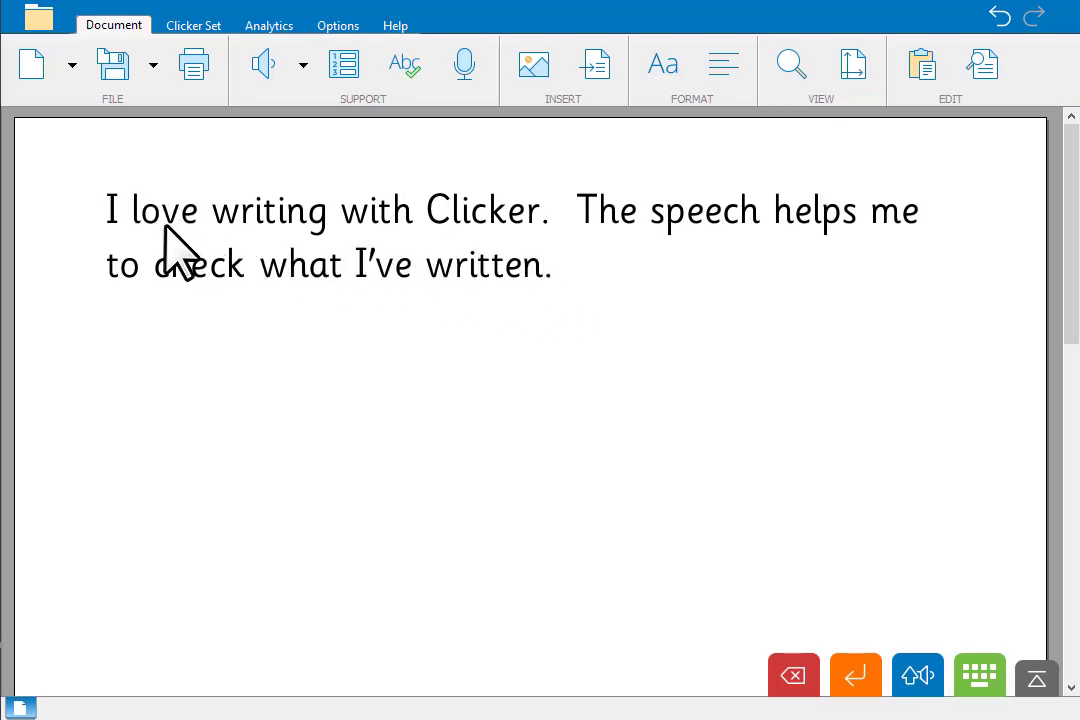
pyautogui.moveTo(304, 250)
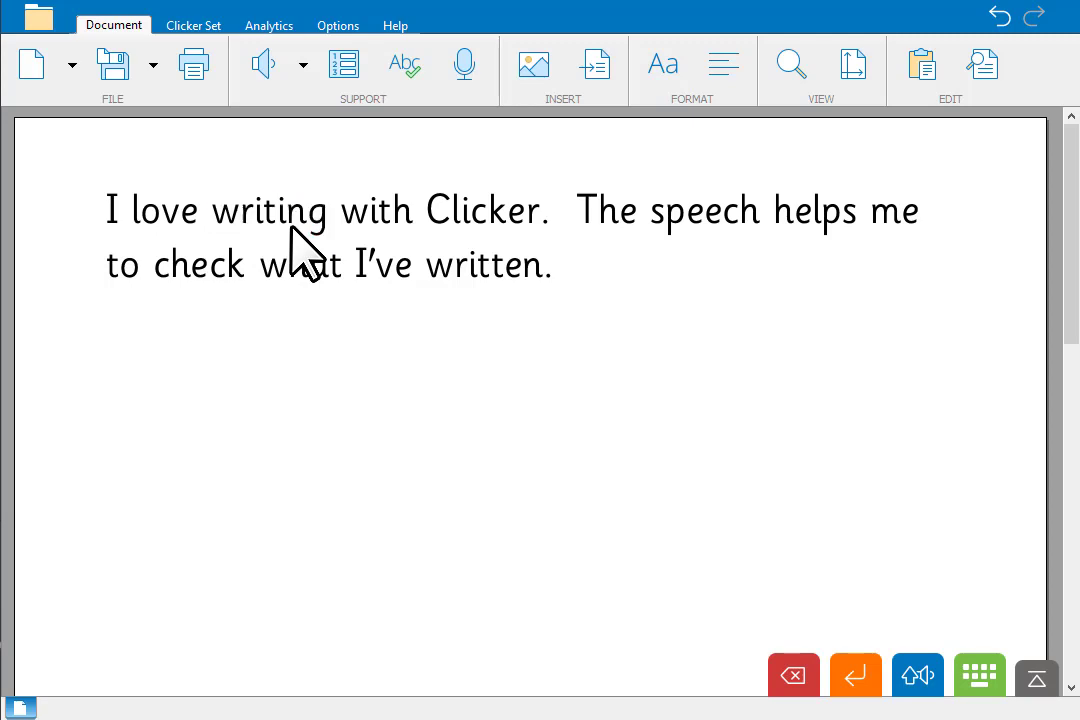
pyautogui.moveTo(552, 220); pyautogui.dragTo(782, 220)
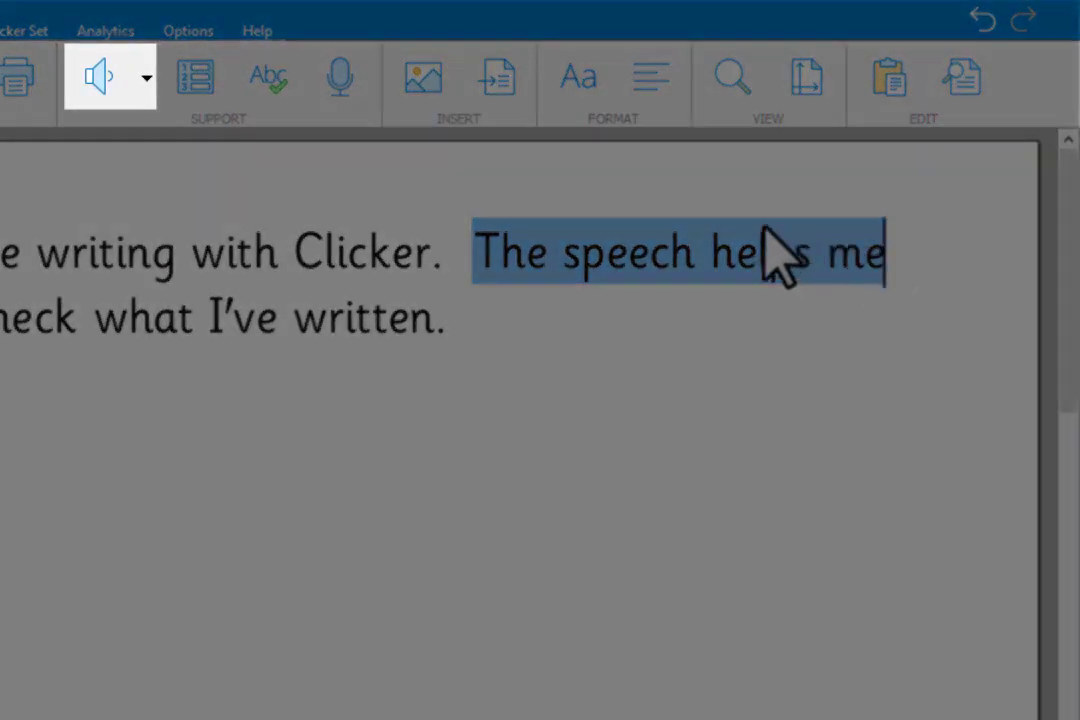
pyautogui.click(100, 76)
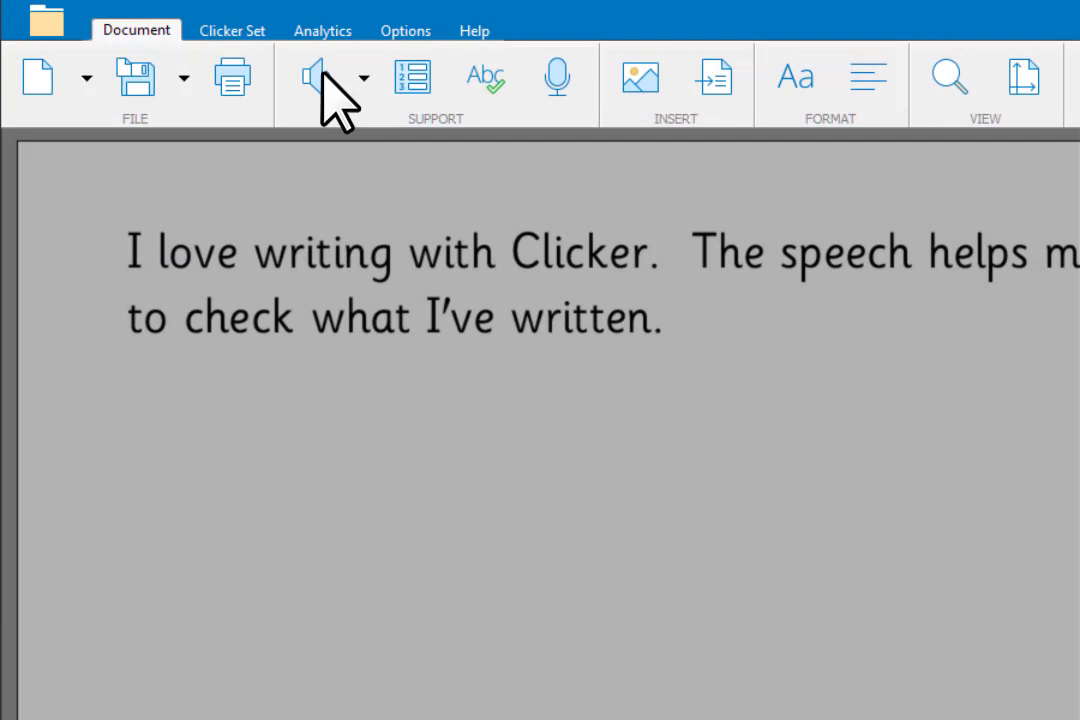
pyautogui.click(404, 30)
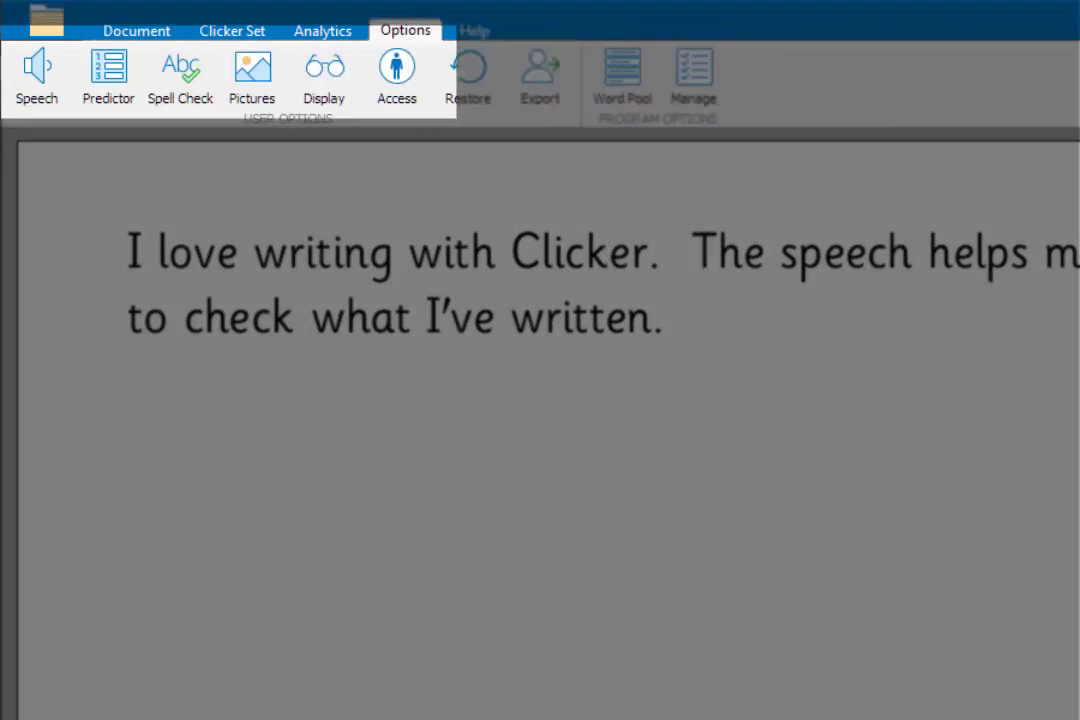
pyautogui.click(124, 28)
pyautogui.write('  I also')
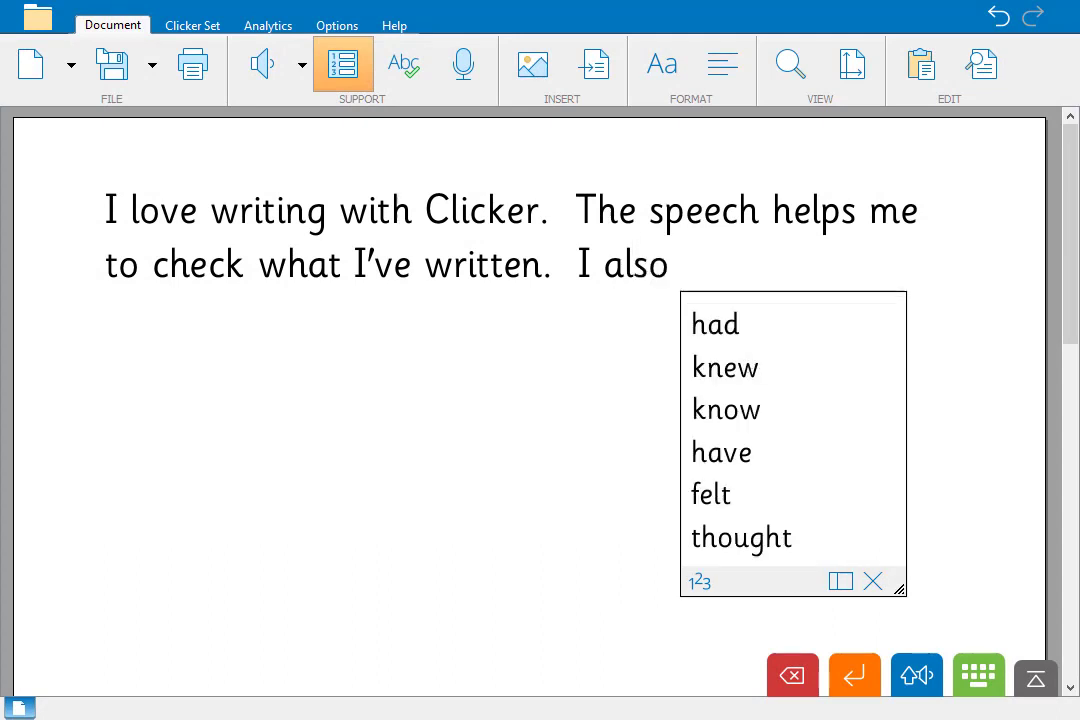
# Add "I also get help from the suggestions." using the predictor words get and suggestions.
pyautogui.write('g')
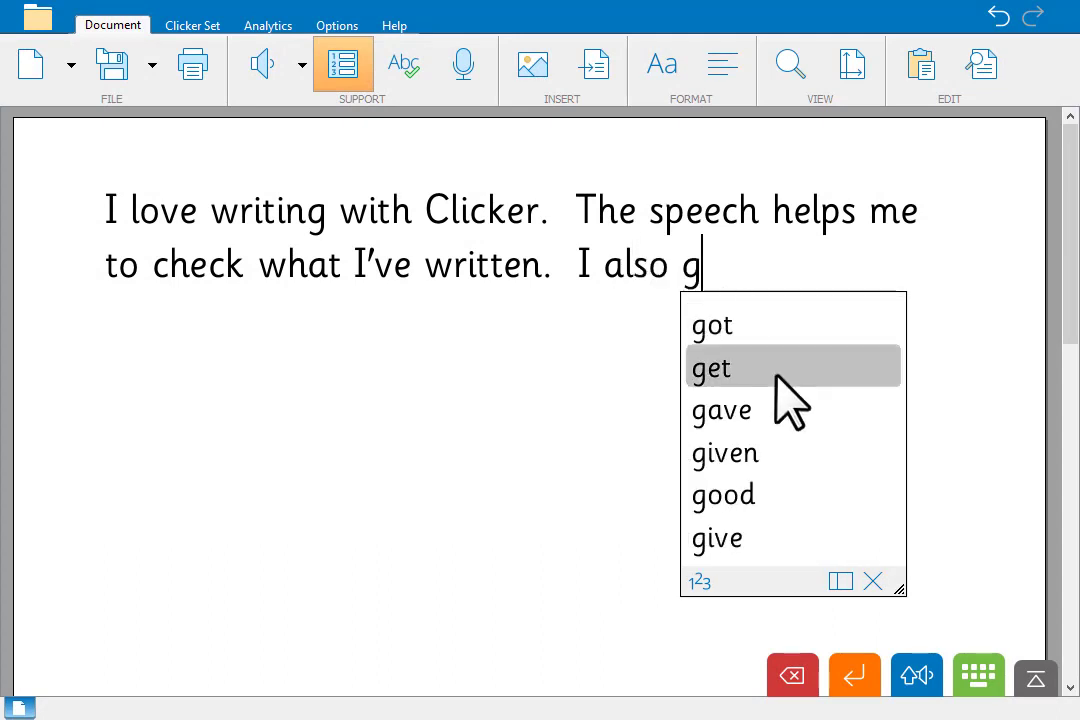
pyautogui.click(712, 368)
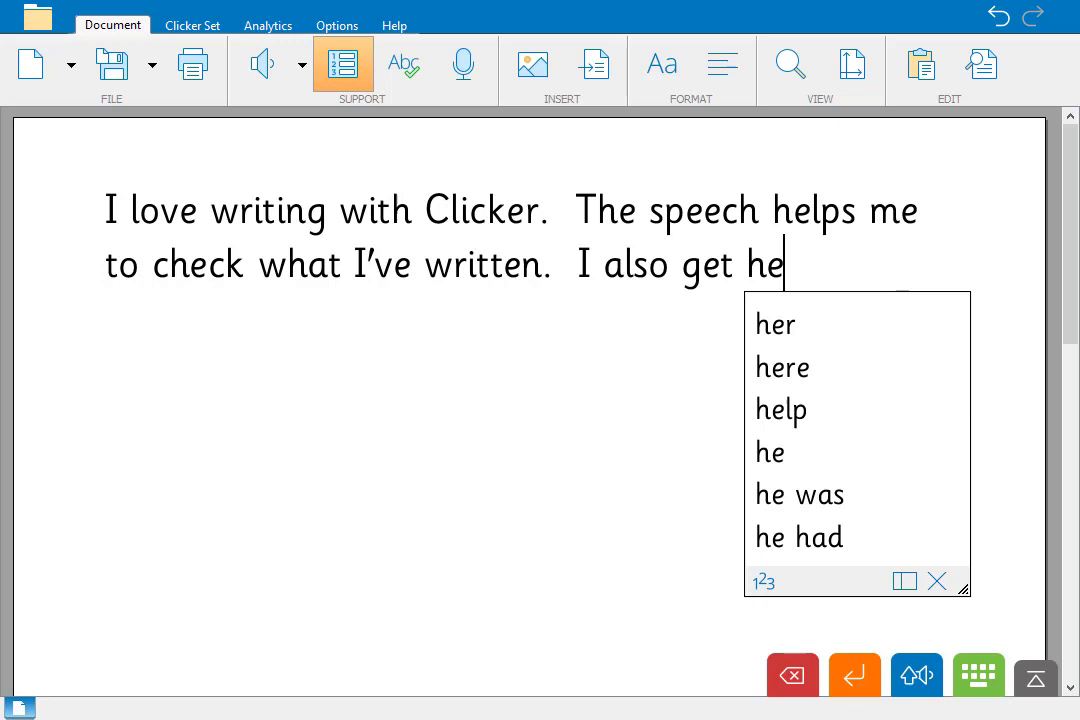
pyautogui.write('lp from')
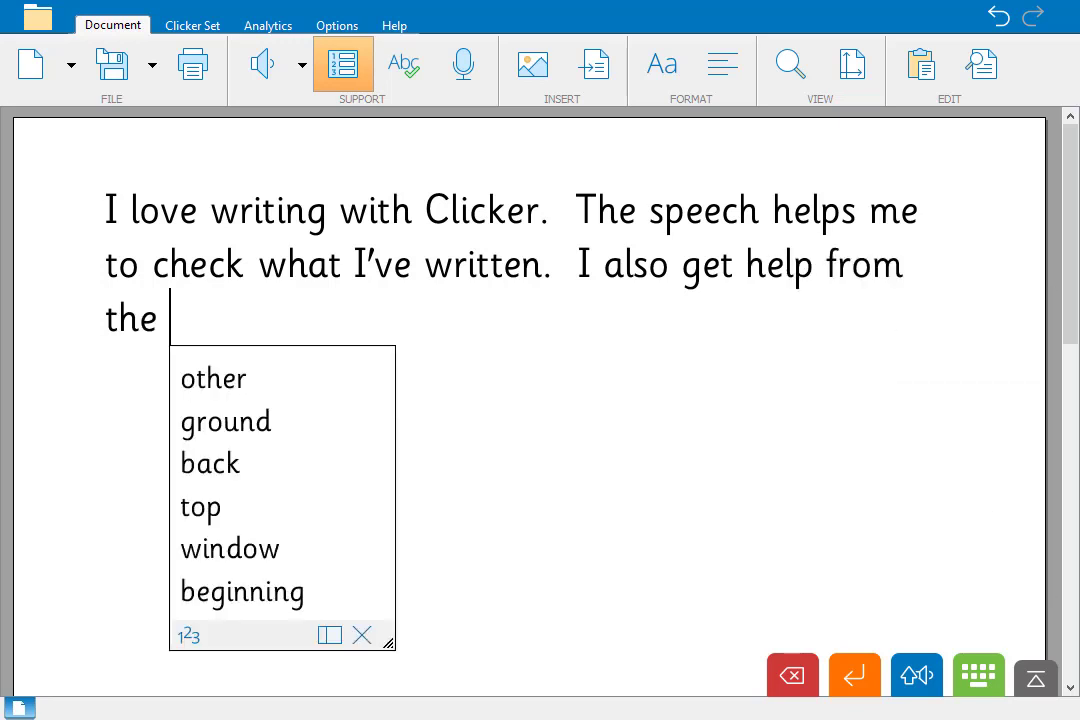
pyautogui.write('sugg')
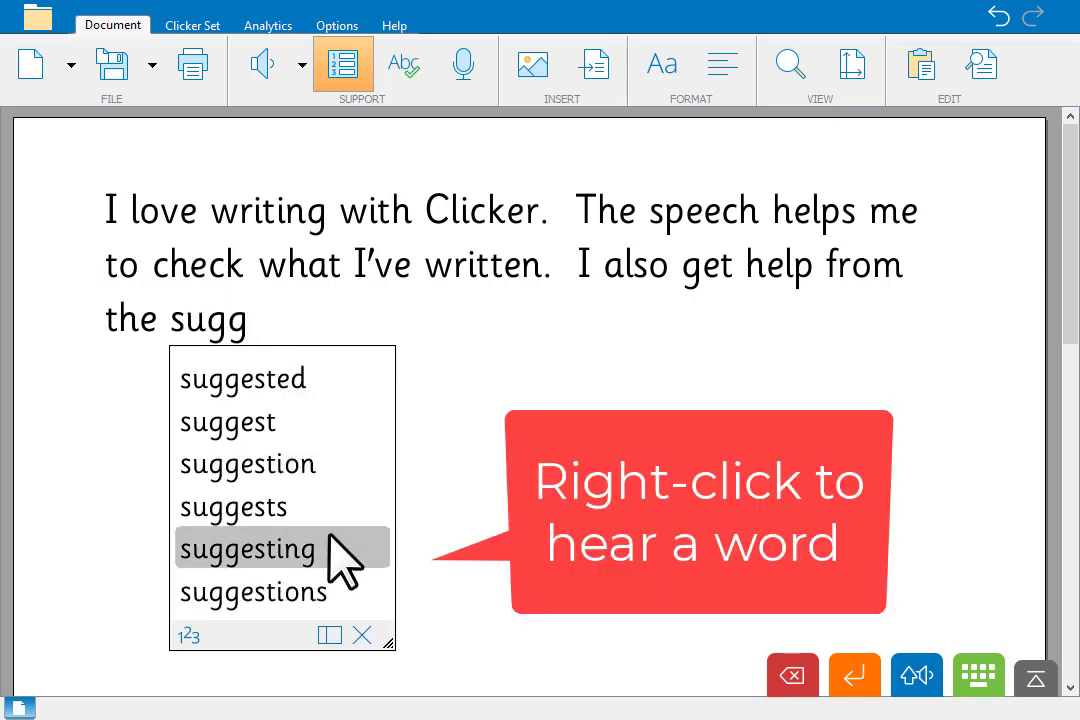
pyautogui.moveTo(344, 610)
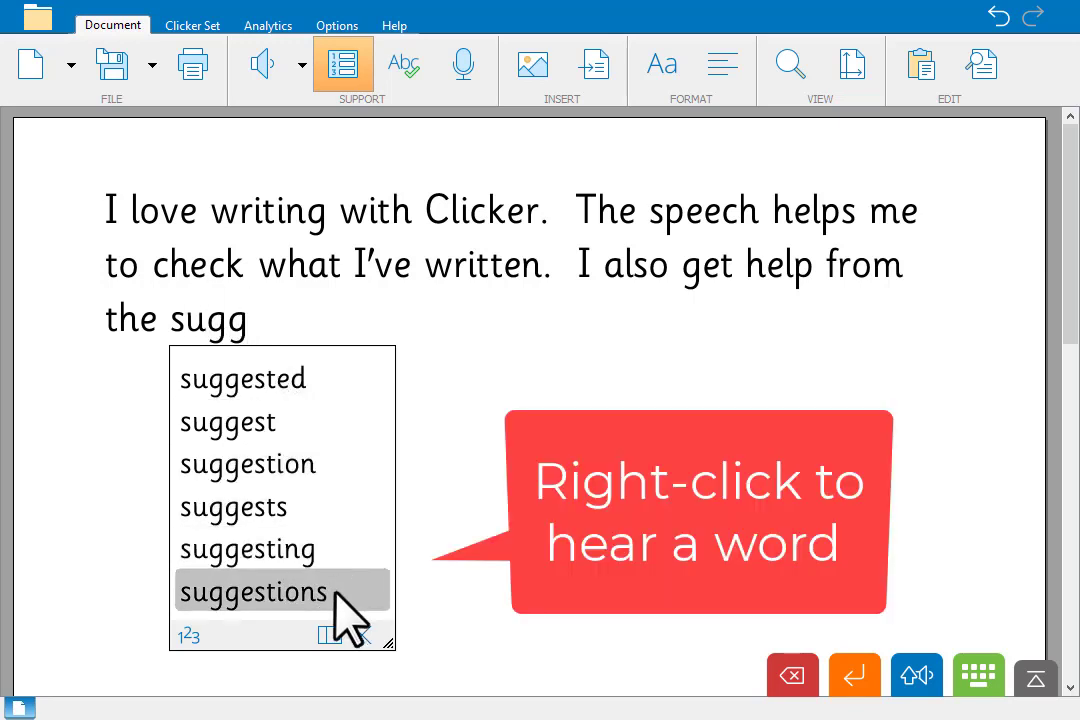
pyautogui.click(256, 592)
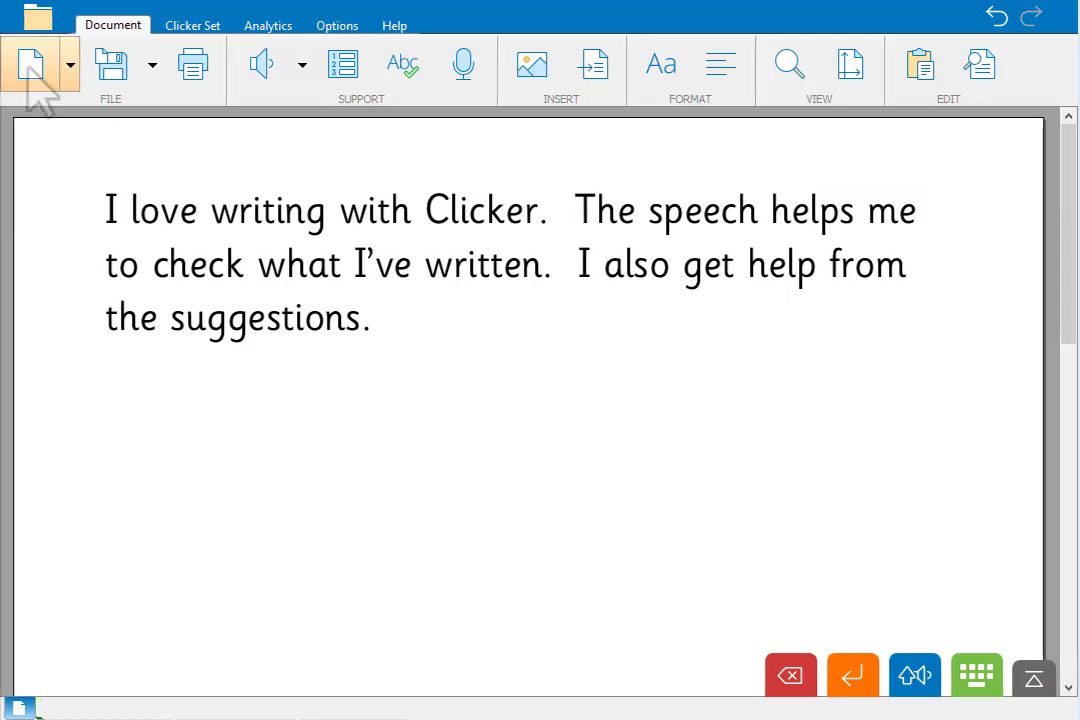
# Start a new blank document, discarding the three sentences without saving.
pyautogui.click(30, 64)
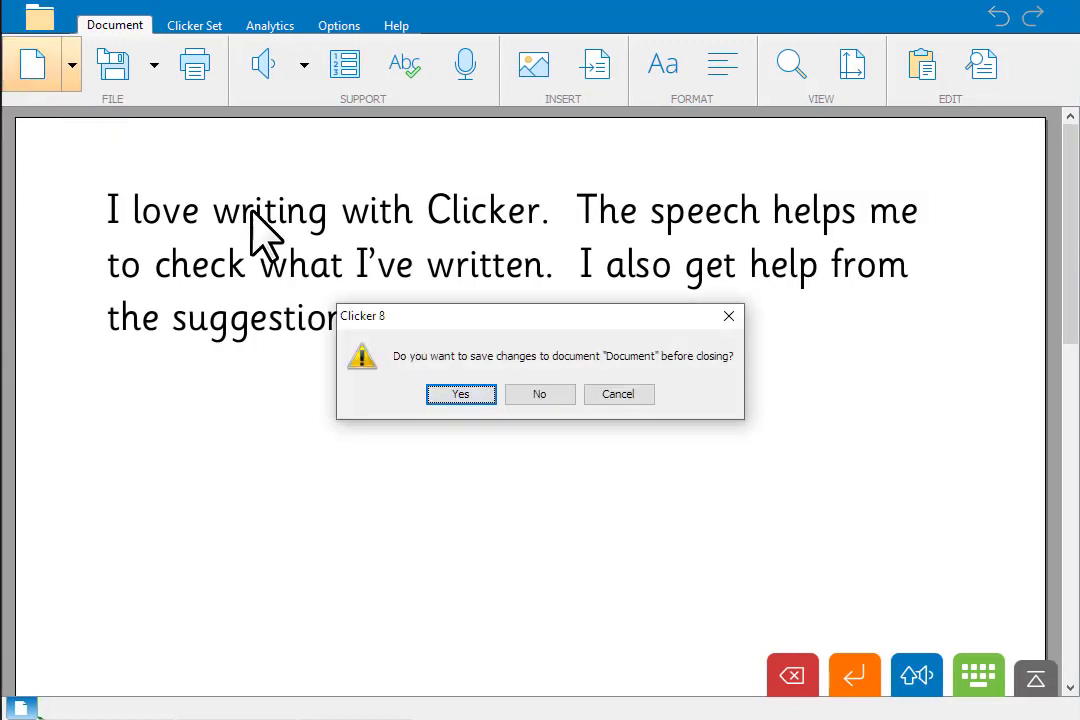
pyautogui.click(540, 392)
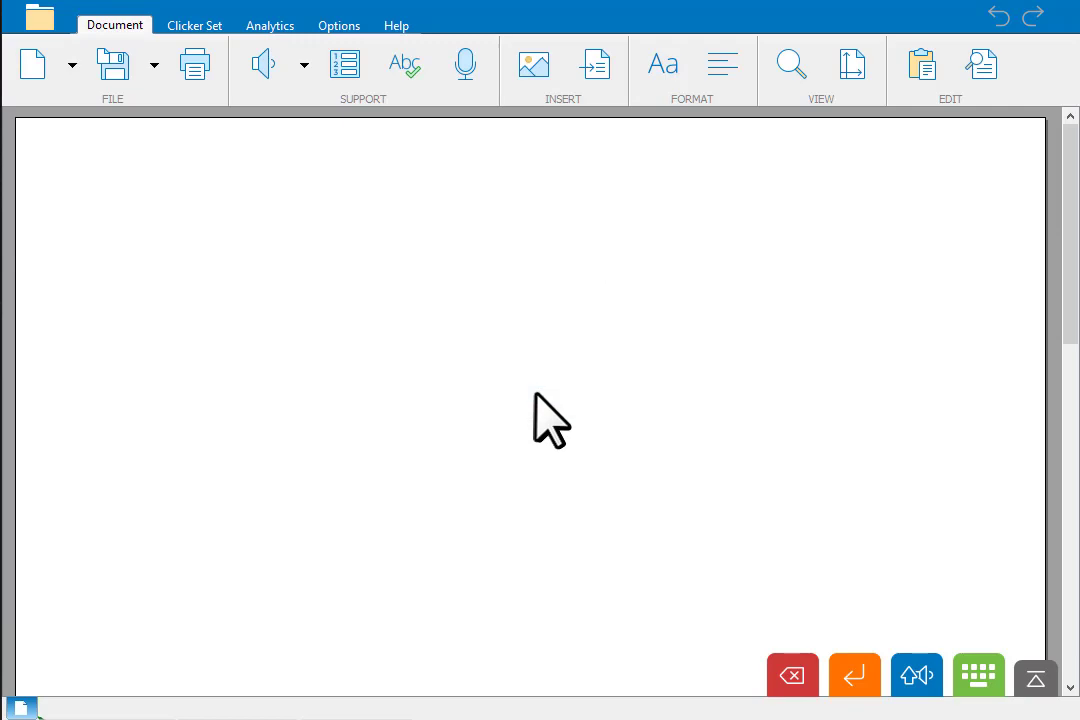
pyautogui.moveTo(380, 290)
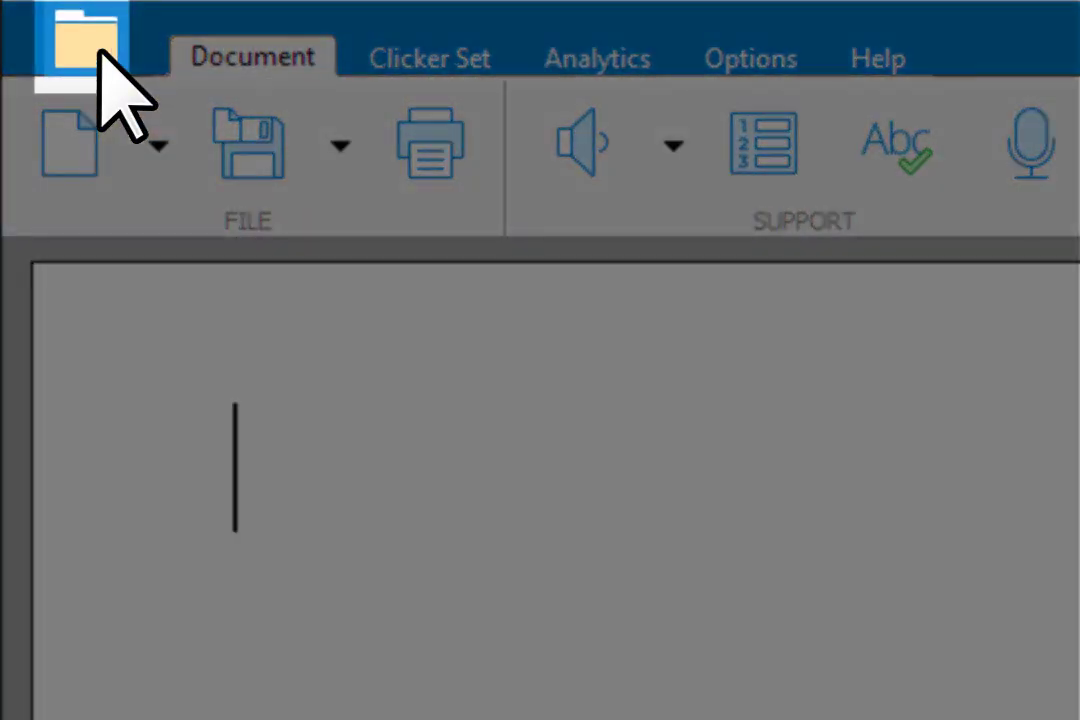
# Open the A Day at School sentence set from Samples > C8 Samples.
pyautogui.click(76, 44)
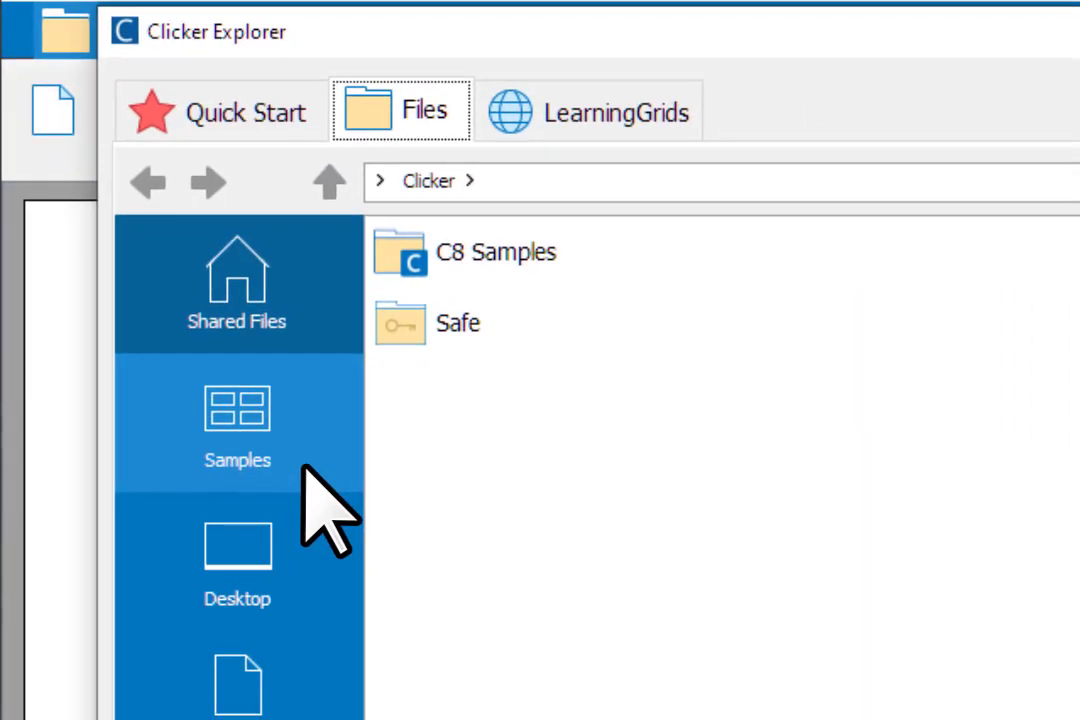
pyautogui.doubleClick(496, 252)
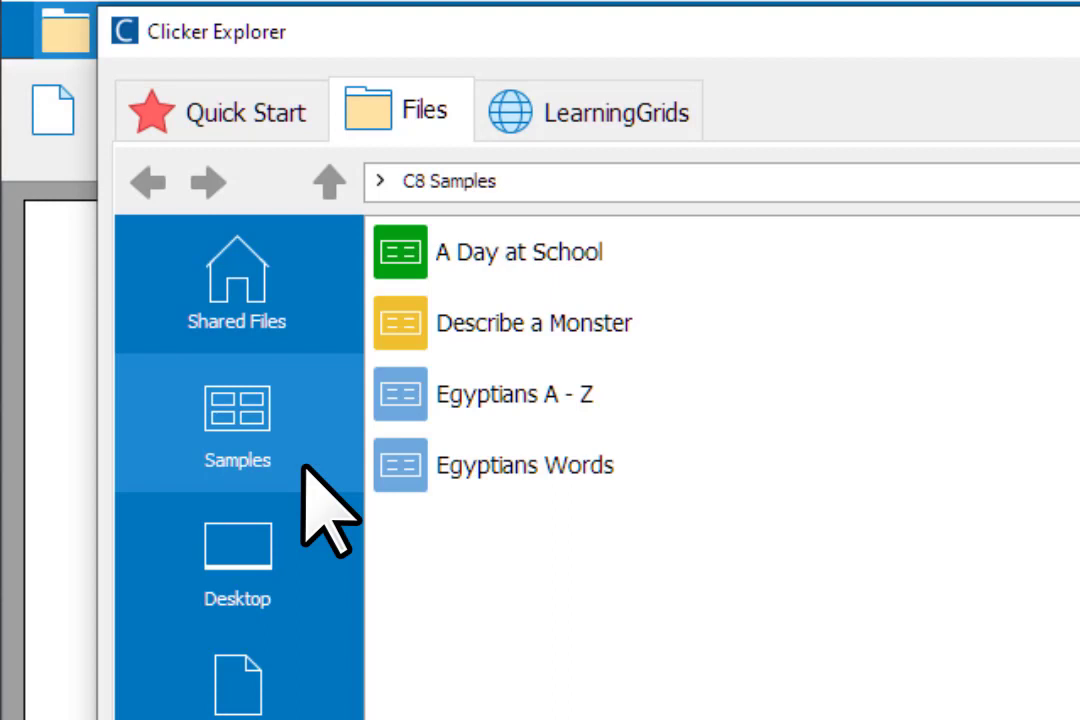
pyautogui.click(520, 252)
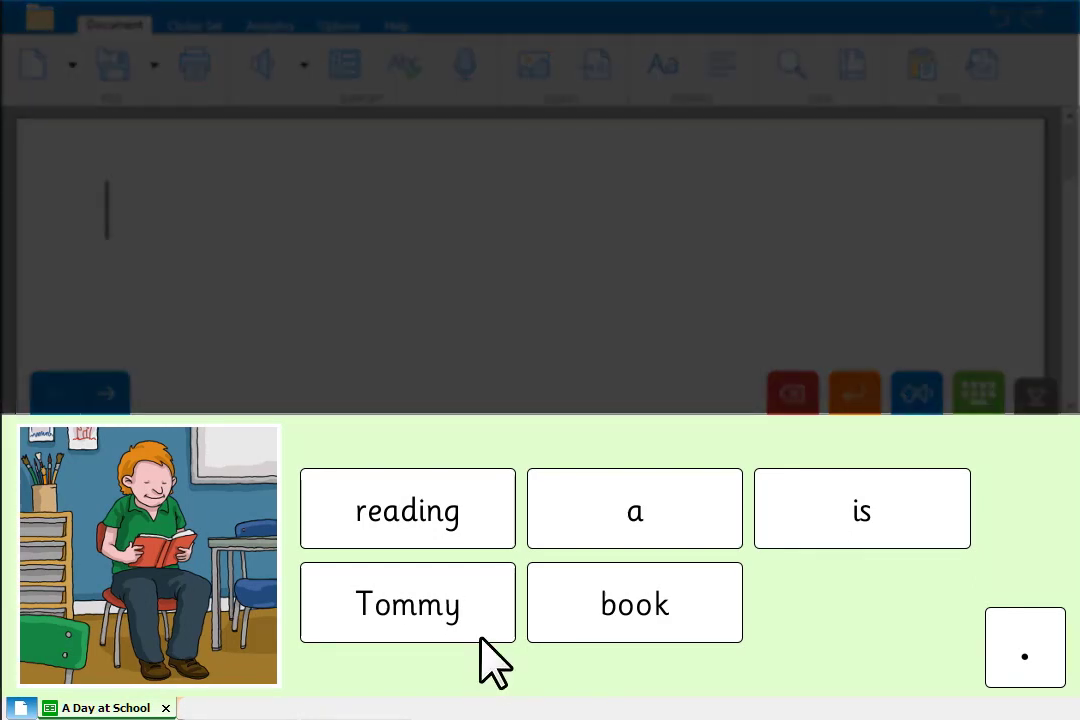
# Build "Tommy is reading a book." from the word cells with its full stop.
pyautogui.click(408, 602)
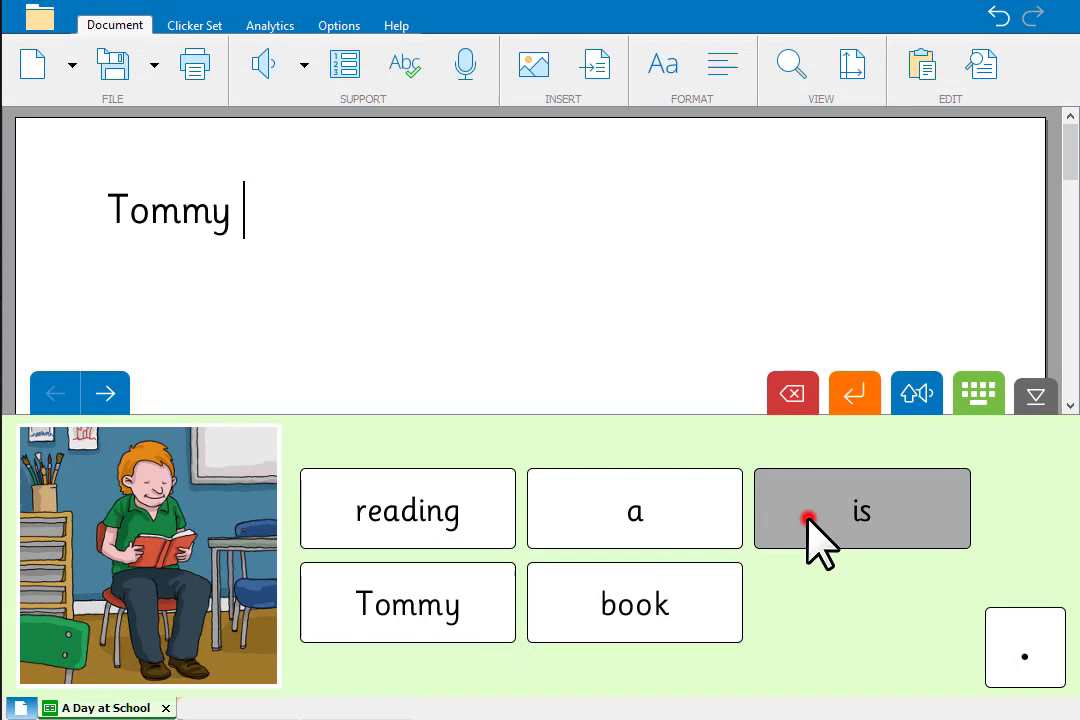
pyautogui.click(862, 508)
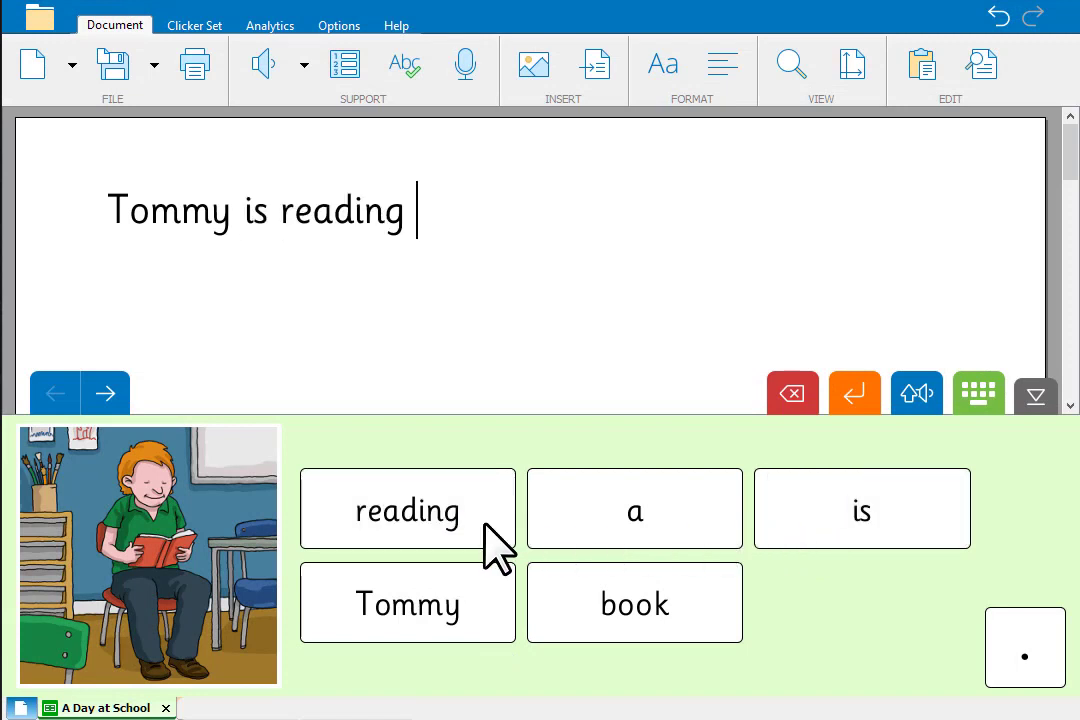
pyautogui.click(634, 508)
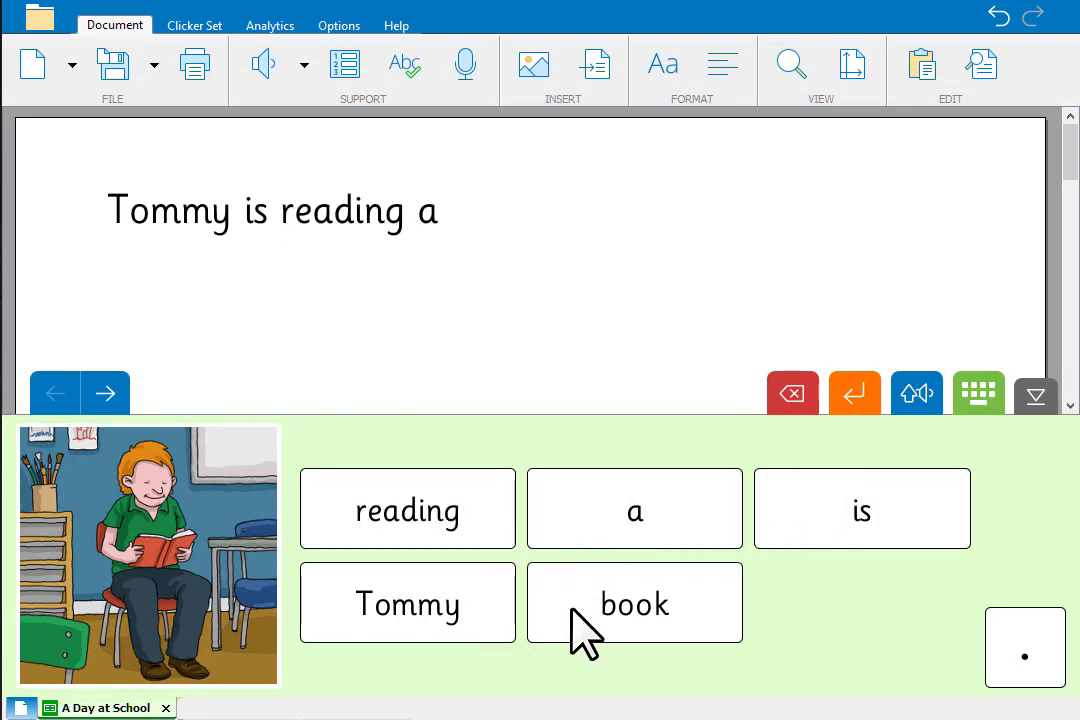
pyautogui.click(634, 602)
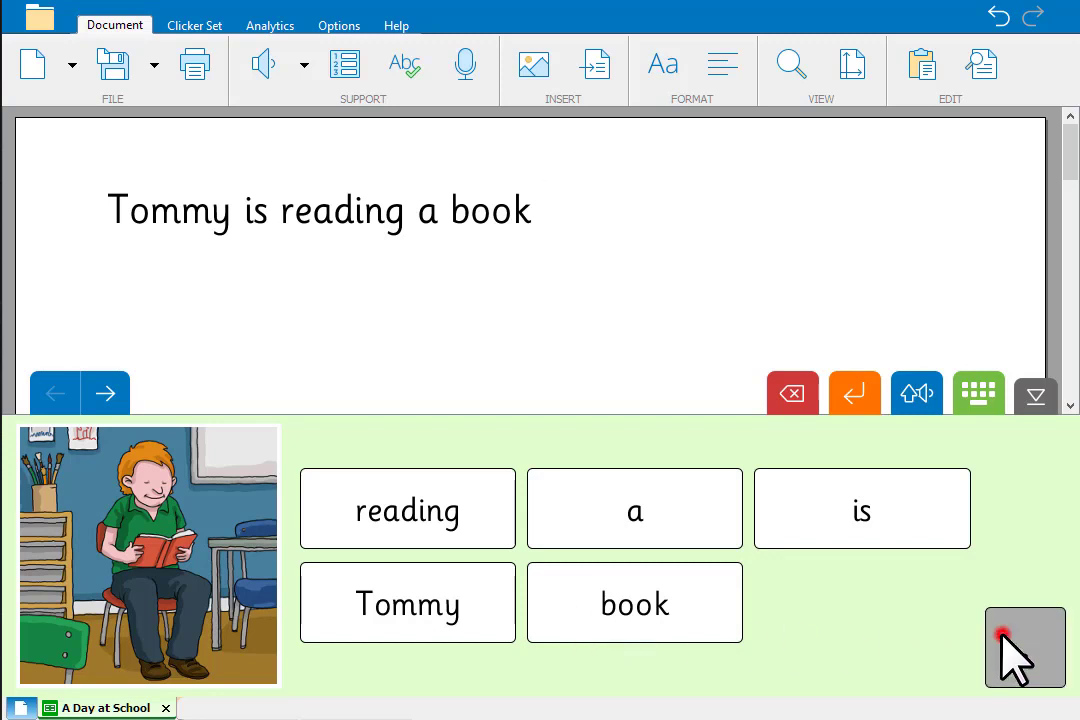
pyautogui.click(634, 602)
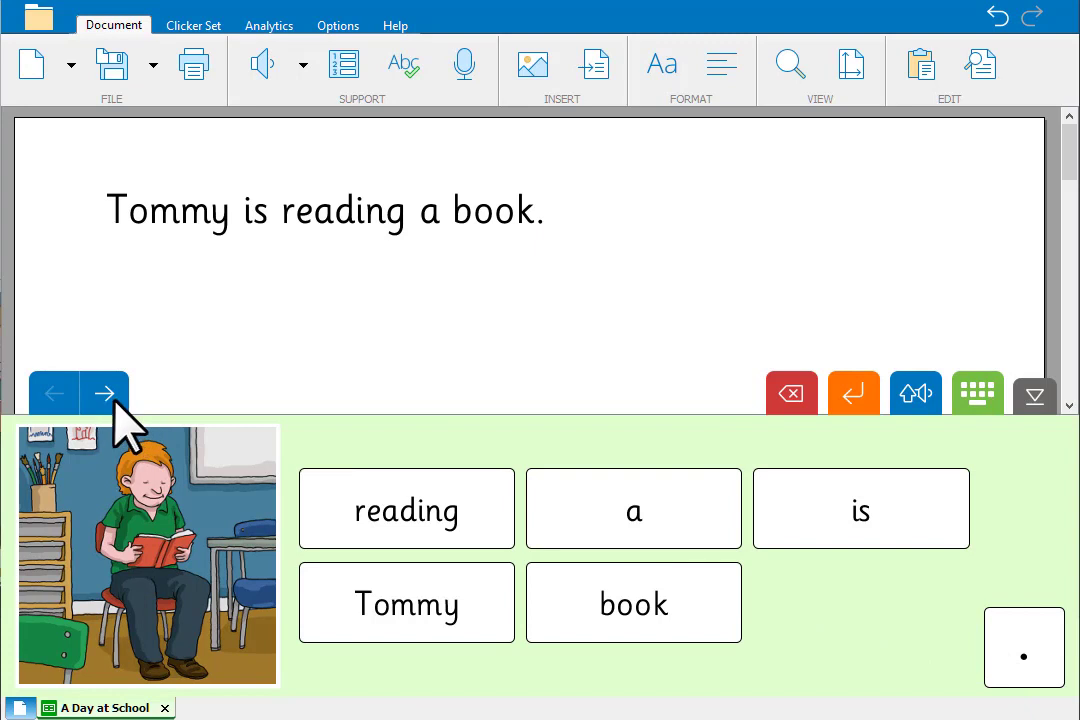
# On the next page build "Sally is writing a story." with its full stop.
pyautogui.click(104, 392)
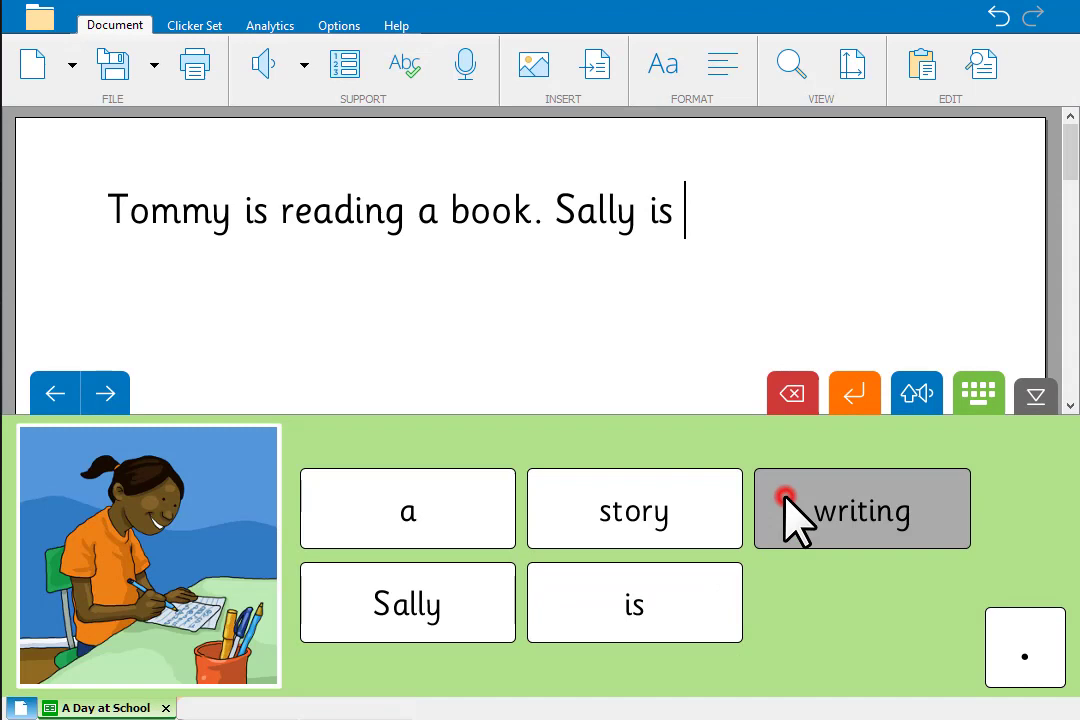
pyautogui.click(862, 508)
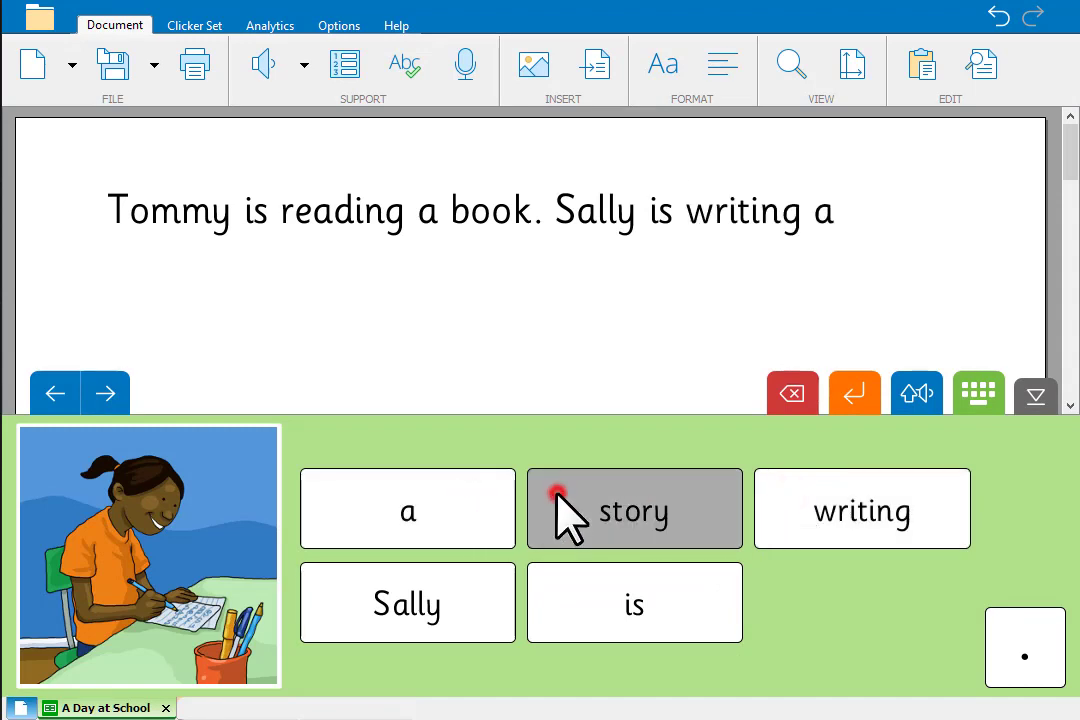
pyautogui.click(634, 508)
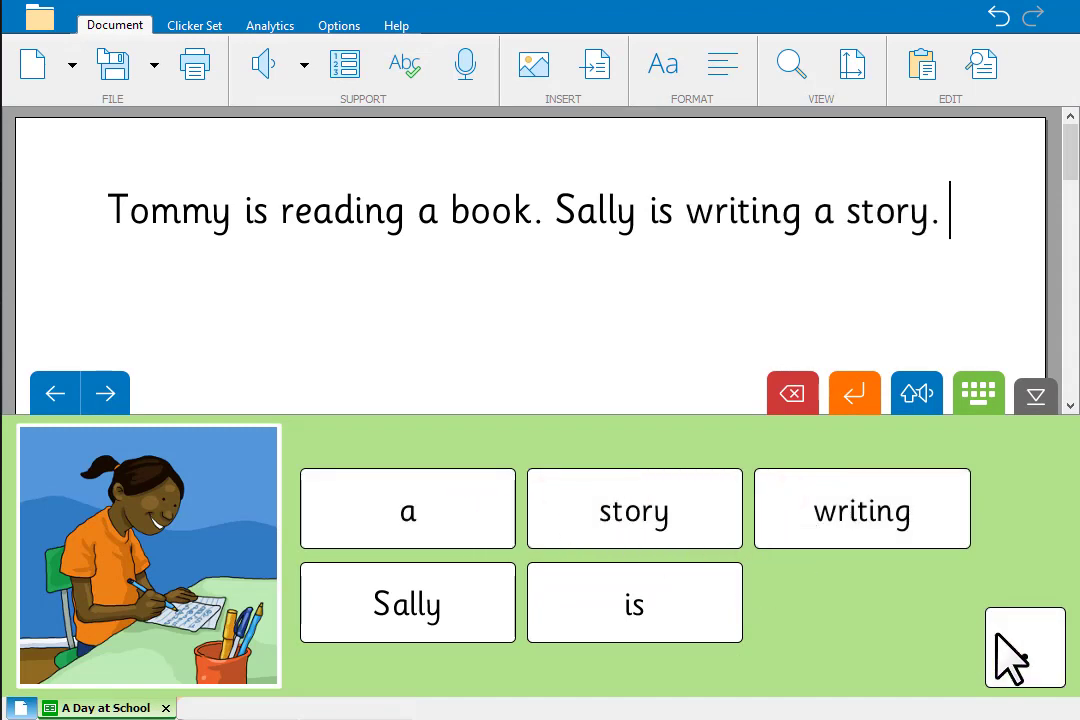
pyautogui.click(634, 508)
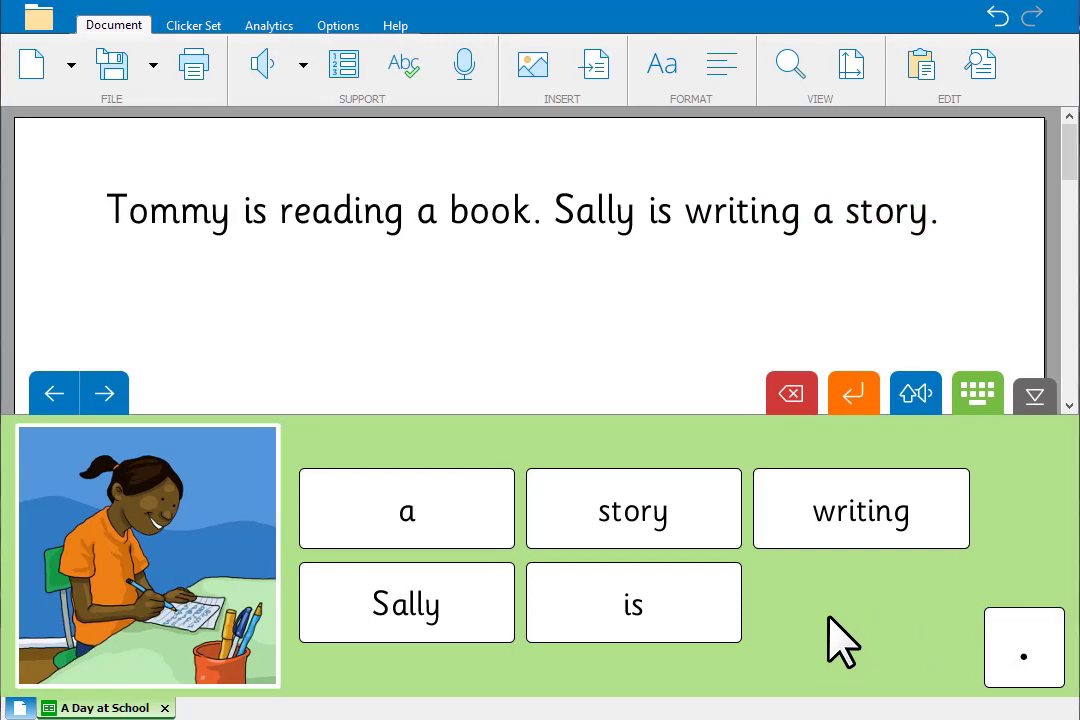
pyautogui.moveTo(104, 392)
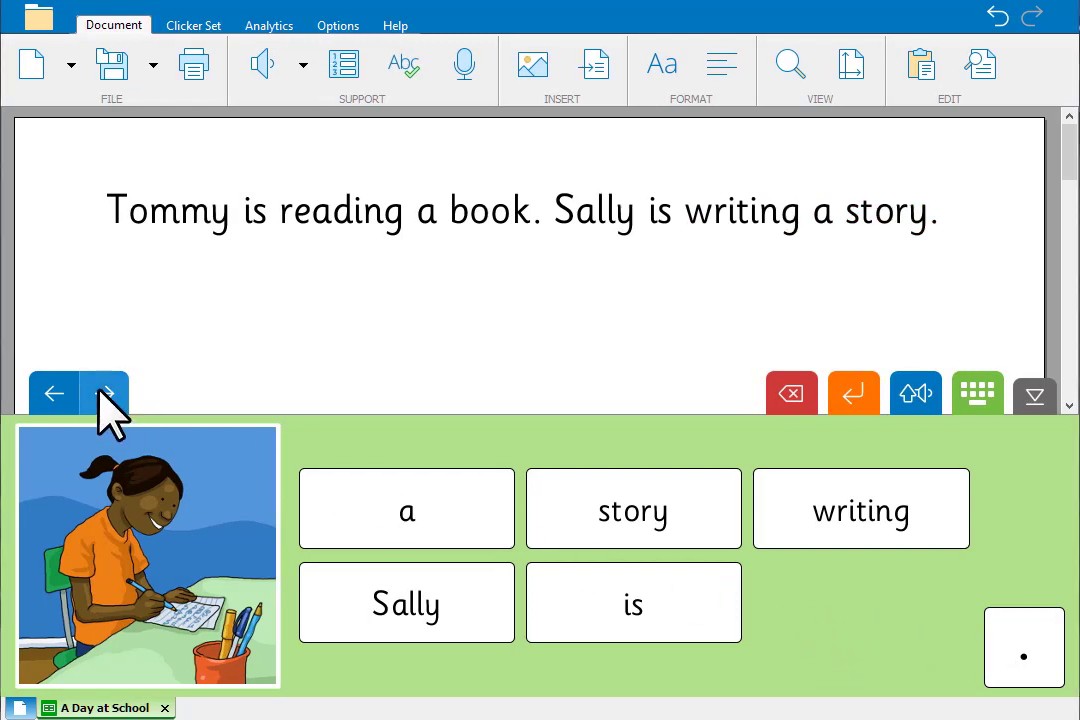
# Step forward through the sentence set pages to the boy painting a picture.
pyautogui.click(104, 392)
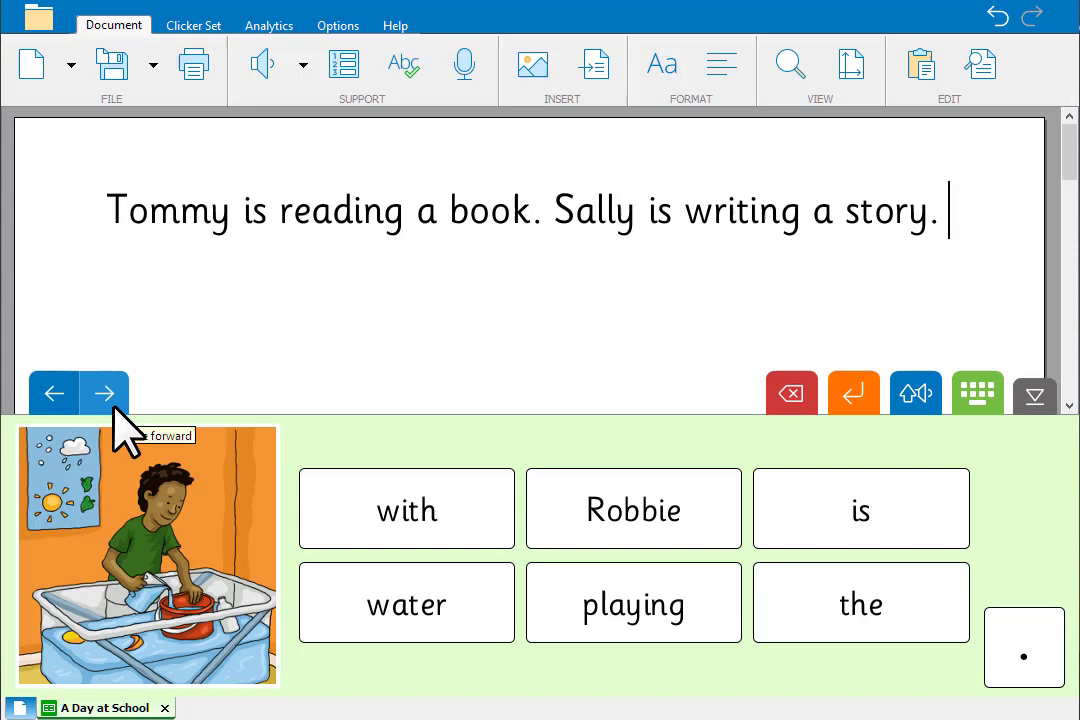
pyautogui.click(104, 392)
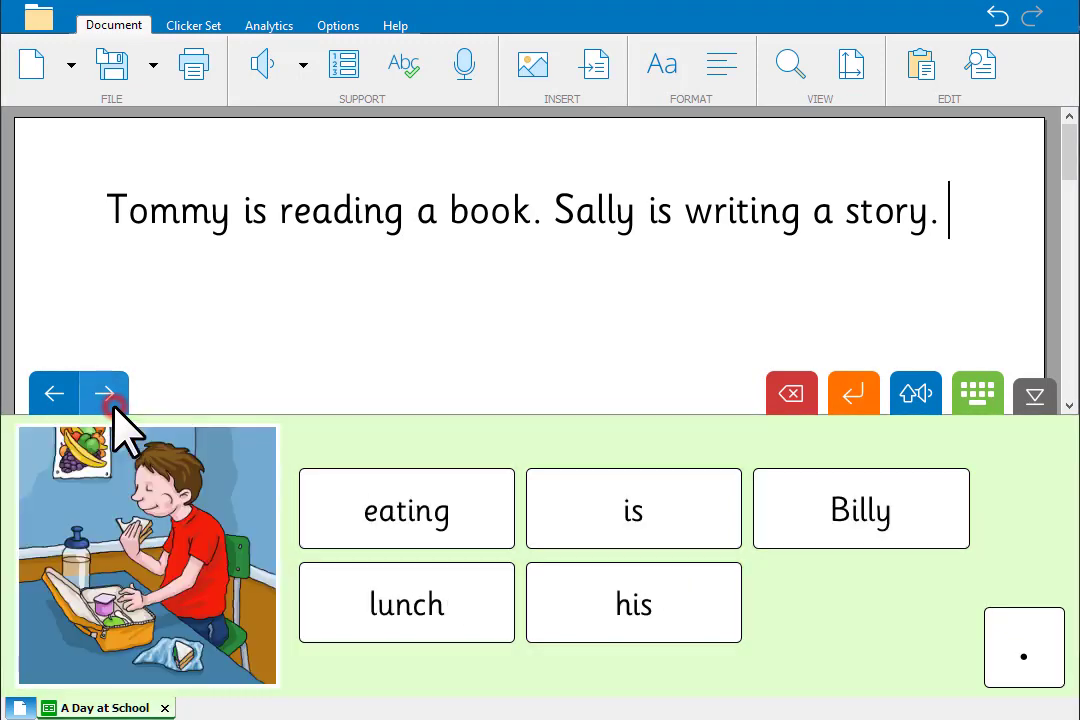
pyautogui.click(104, 392)
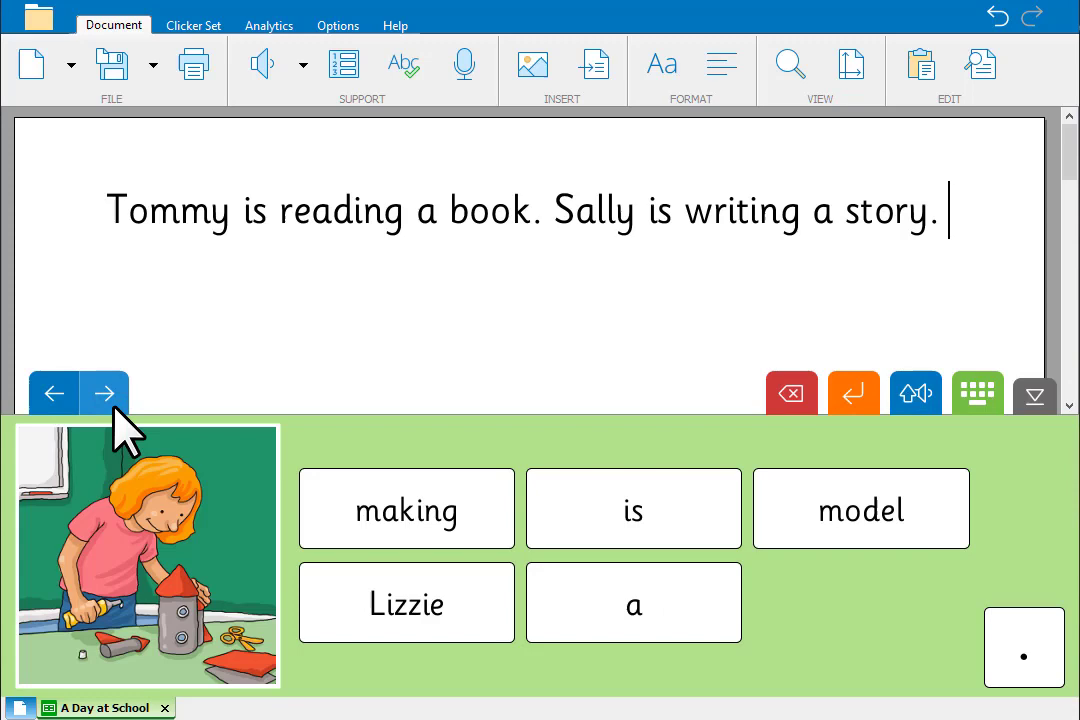
pyautogui.click(104, 392)
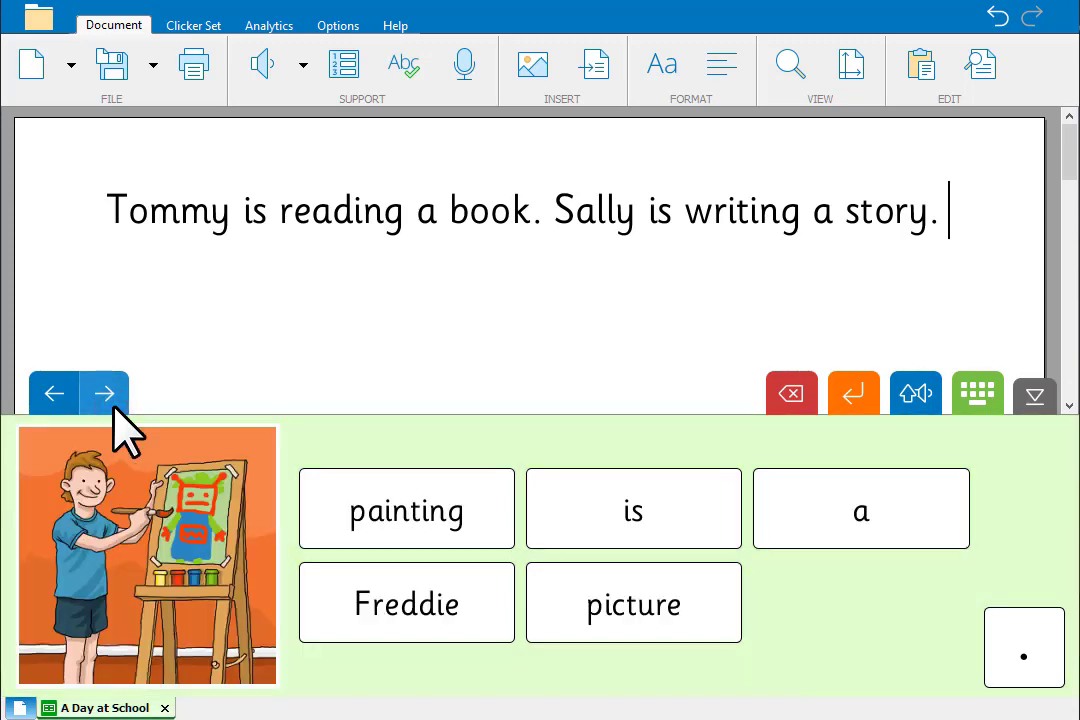
pyautogui.click(104, 392)
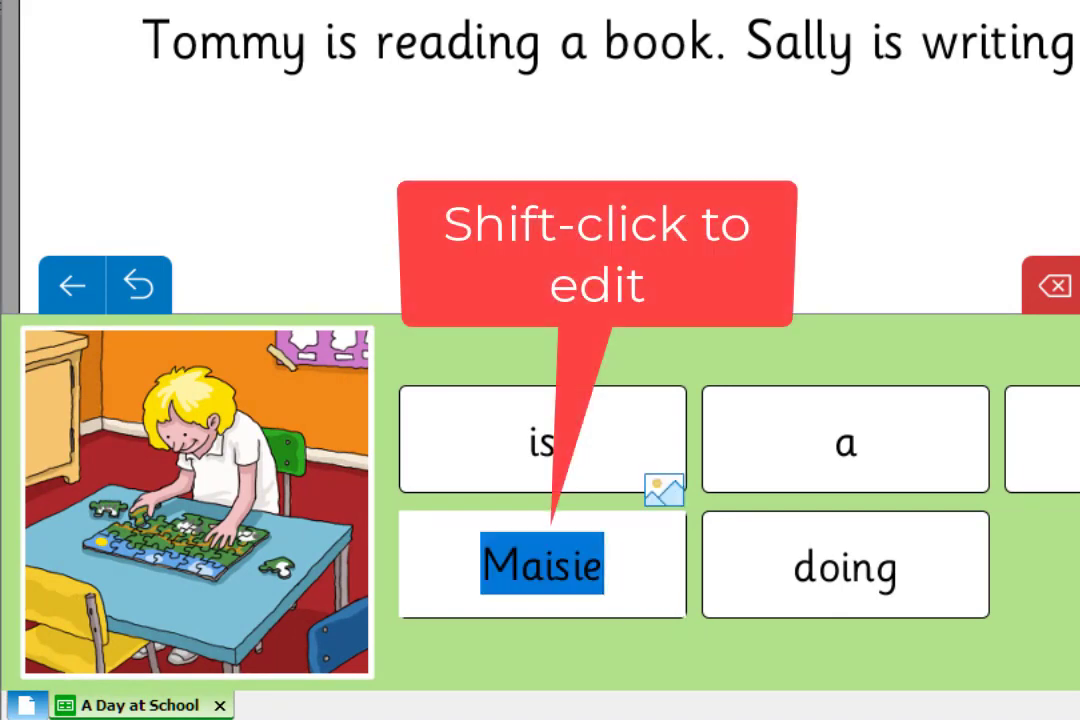
# Change the girl's name on the jigsaw-puzzle page to Amy.
pyautogui.write('Amy')
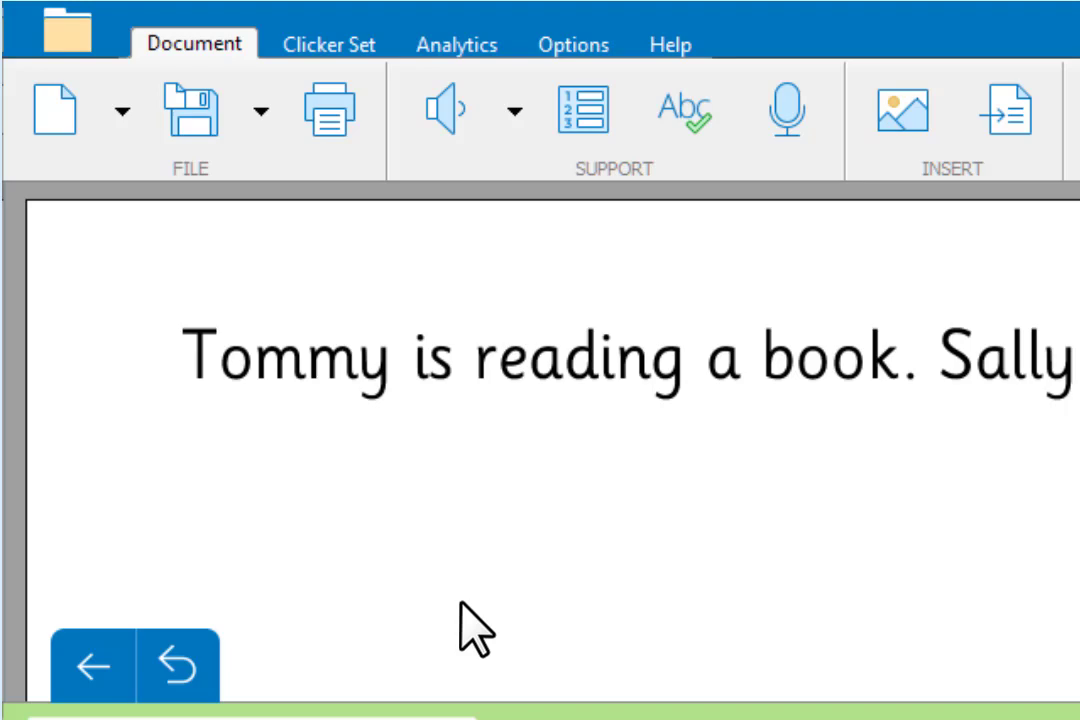
pyautogui.moveTo(340, 100)
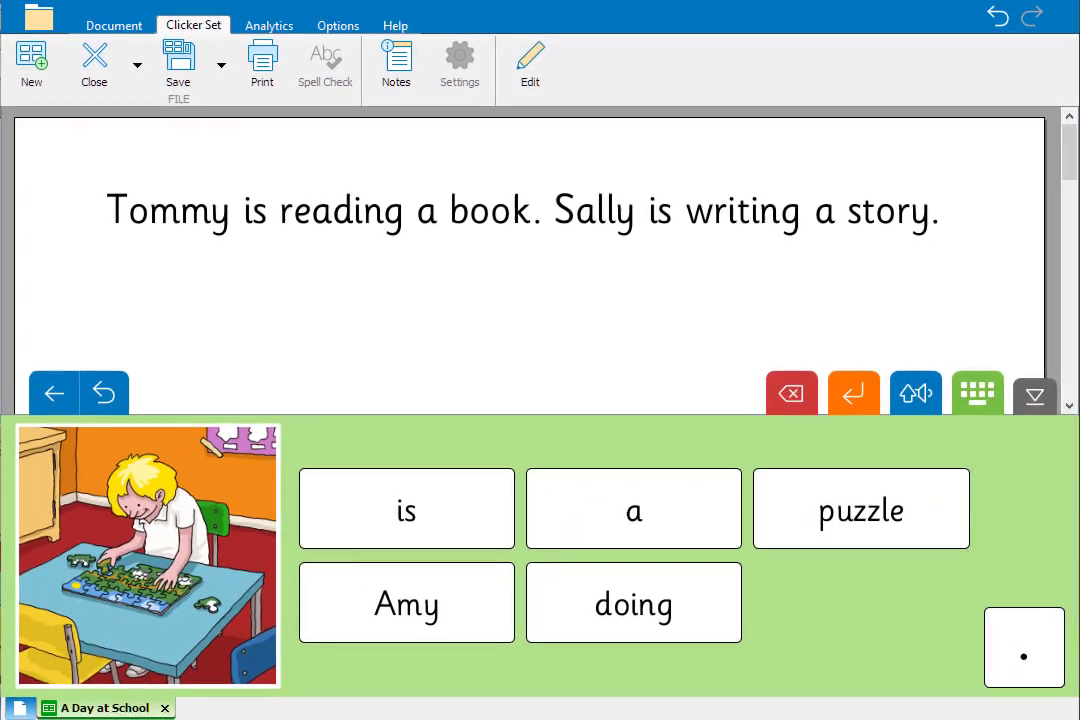
# Open the Describe a Monster connect set from Samples > C8 Samples.
pyautogui.click(36, 18)
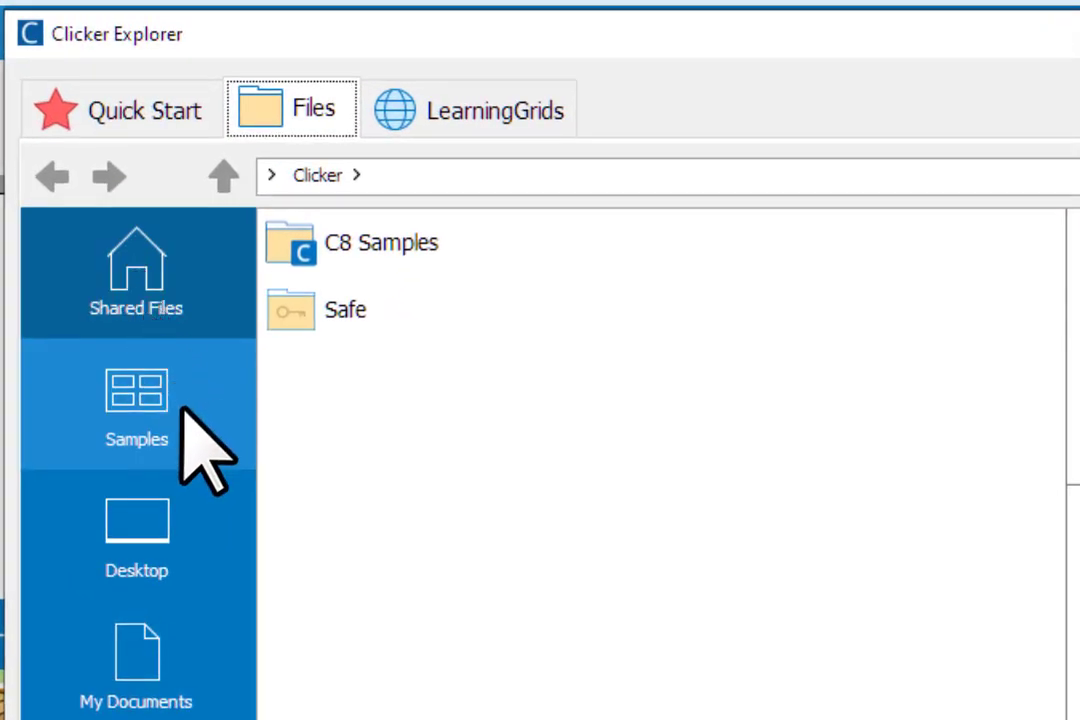
pyautogui.doubleClick(382, 242)
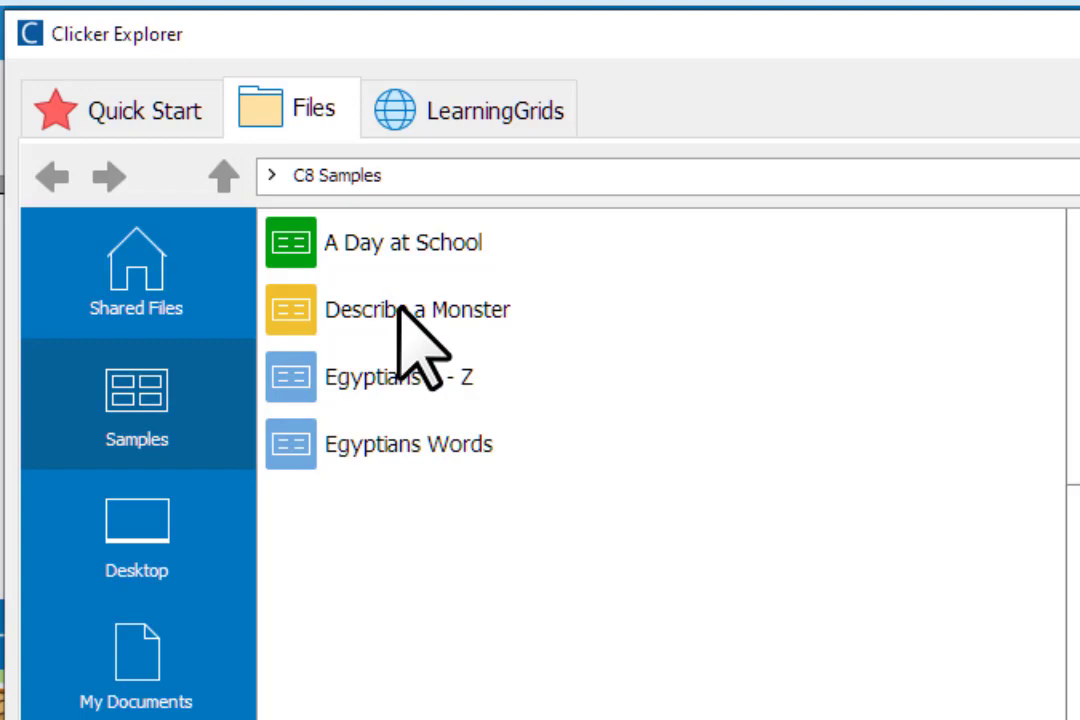
pyautogui.click(418, 308)
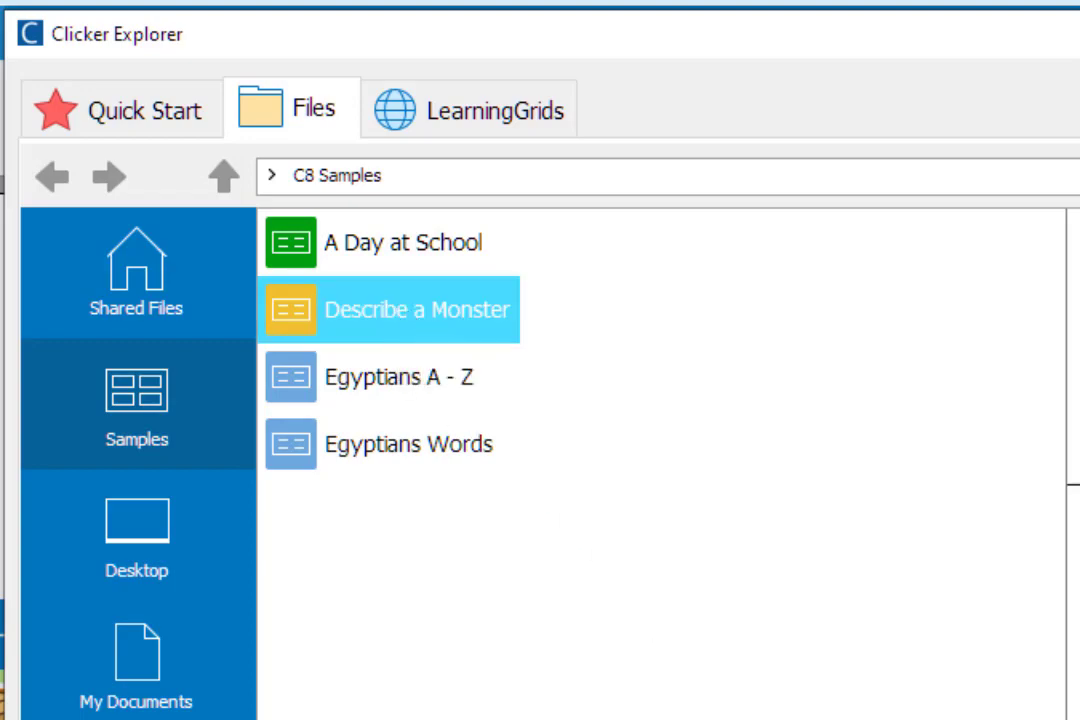
pyautogui.doubleClick(390, 308)
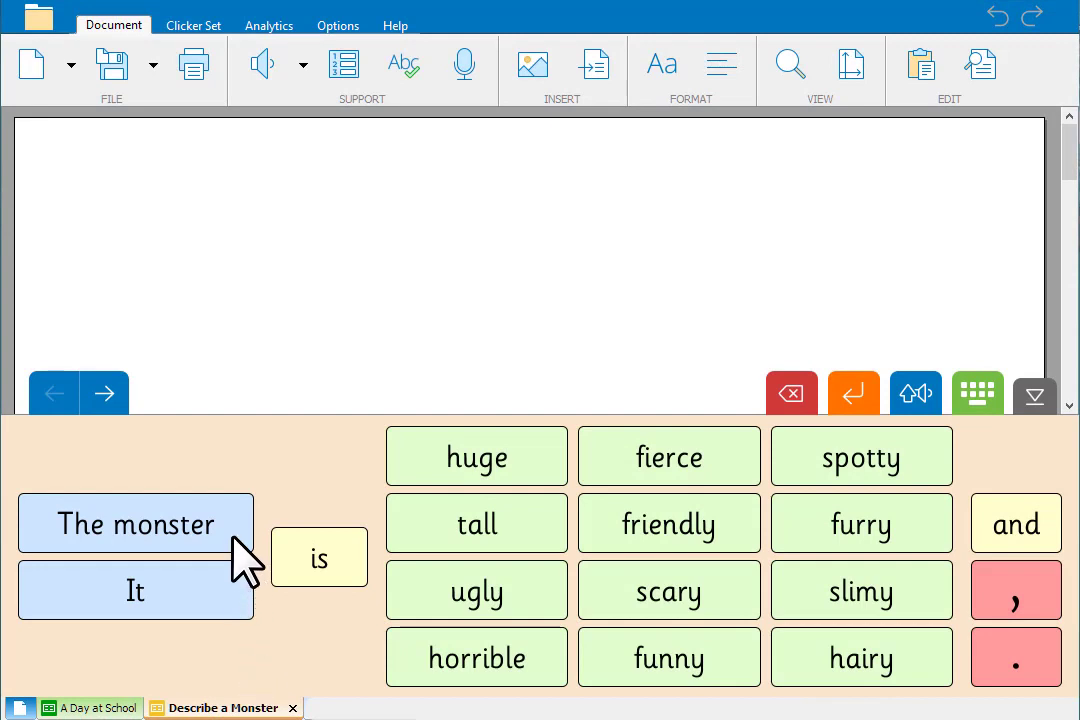
# Build "The monster is huge and fierce." then move to a later page of monster words.
pyautogui.click(136, 524)
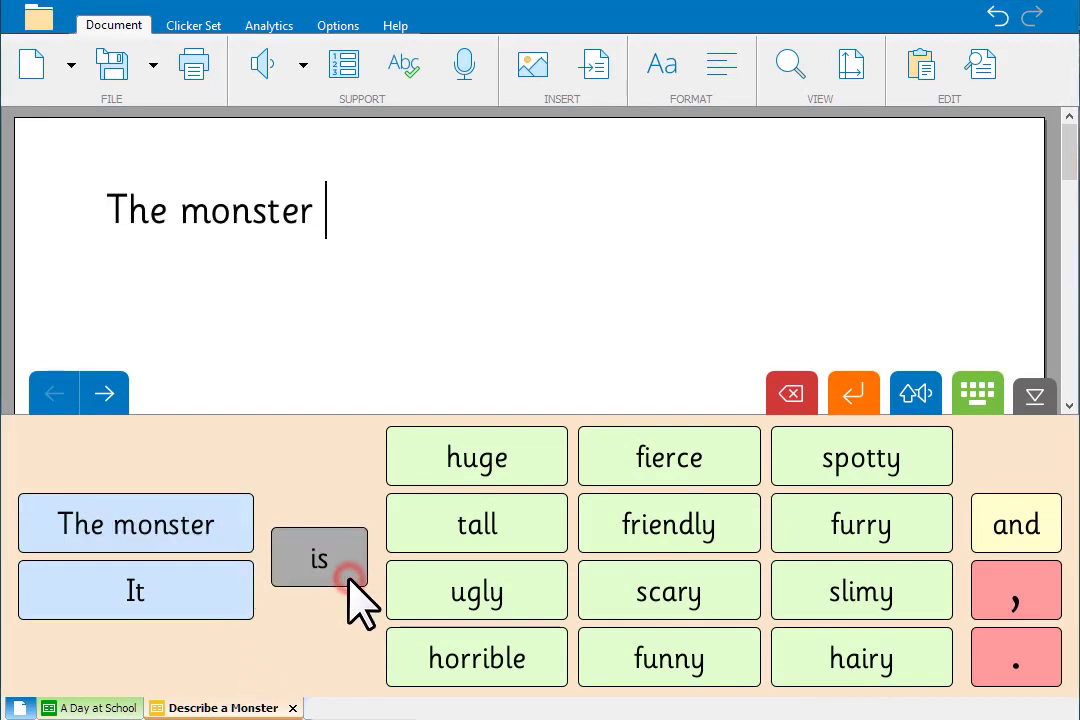
pyautogui.click(476, 456)
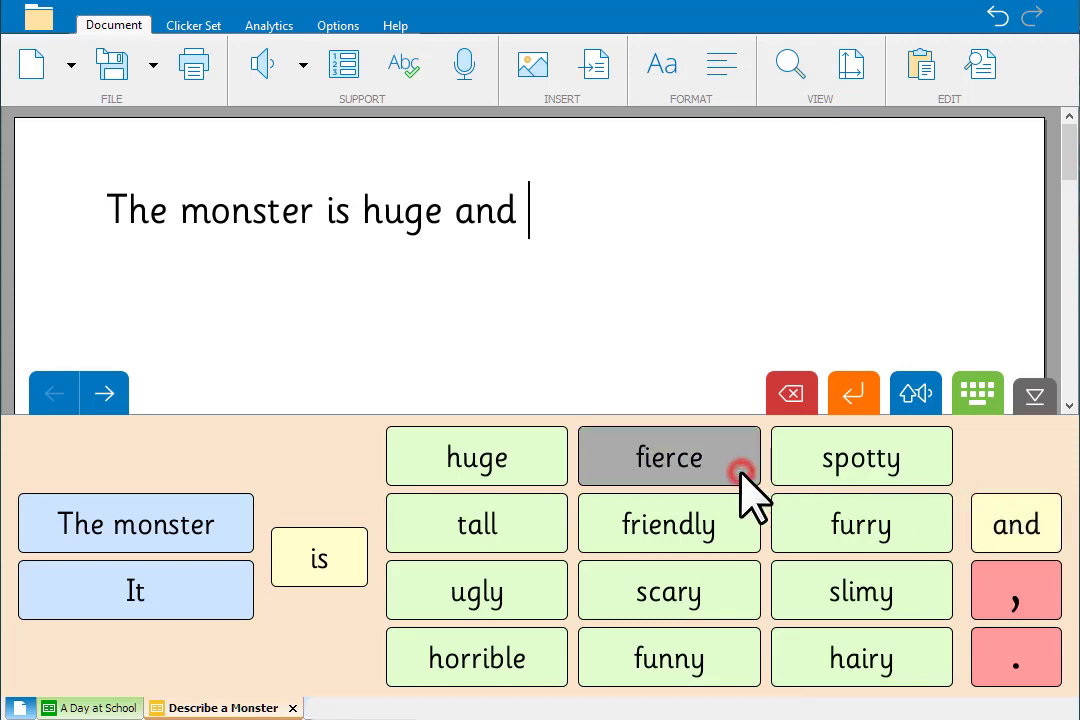
pyautogui.click(668, 456)
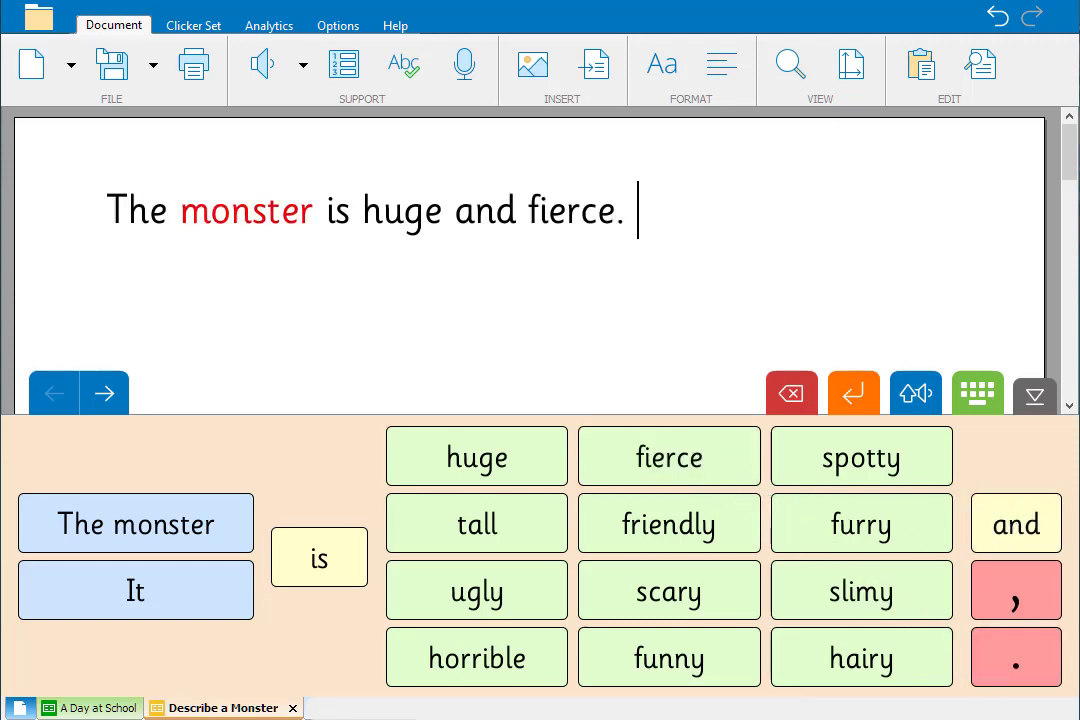
pyautogui.click(668, 456)
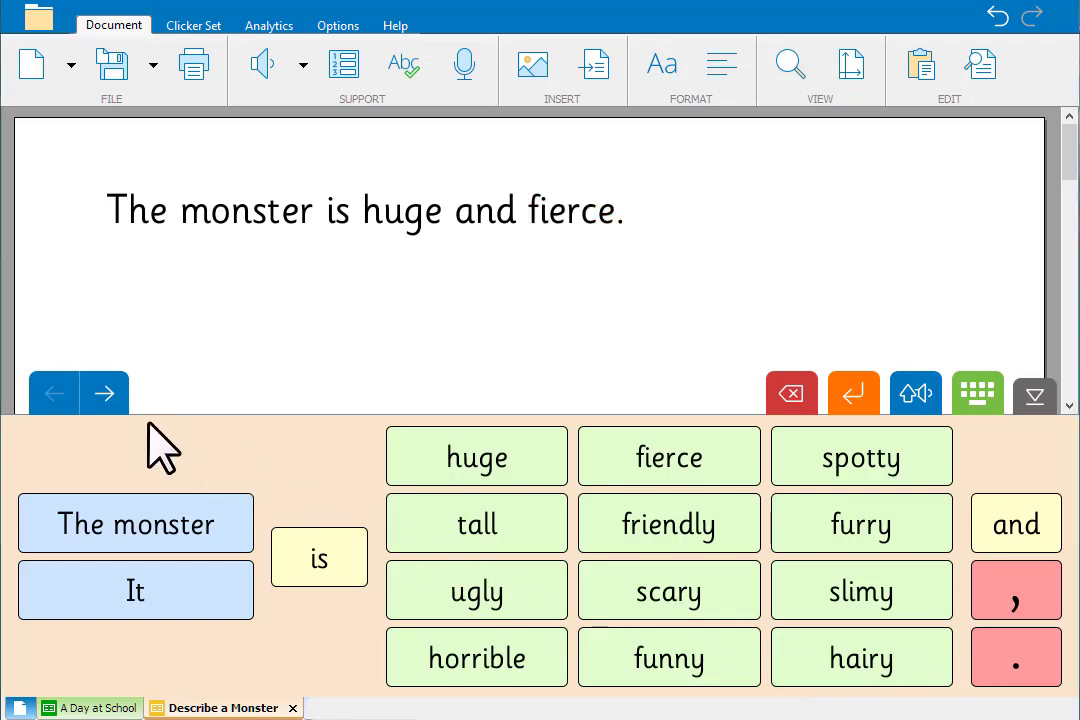
pyautogui.click(104, 392)
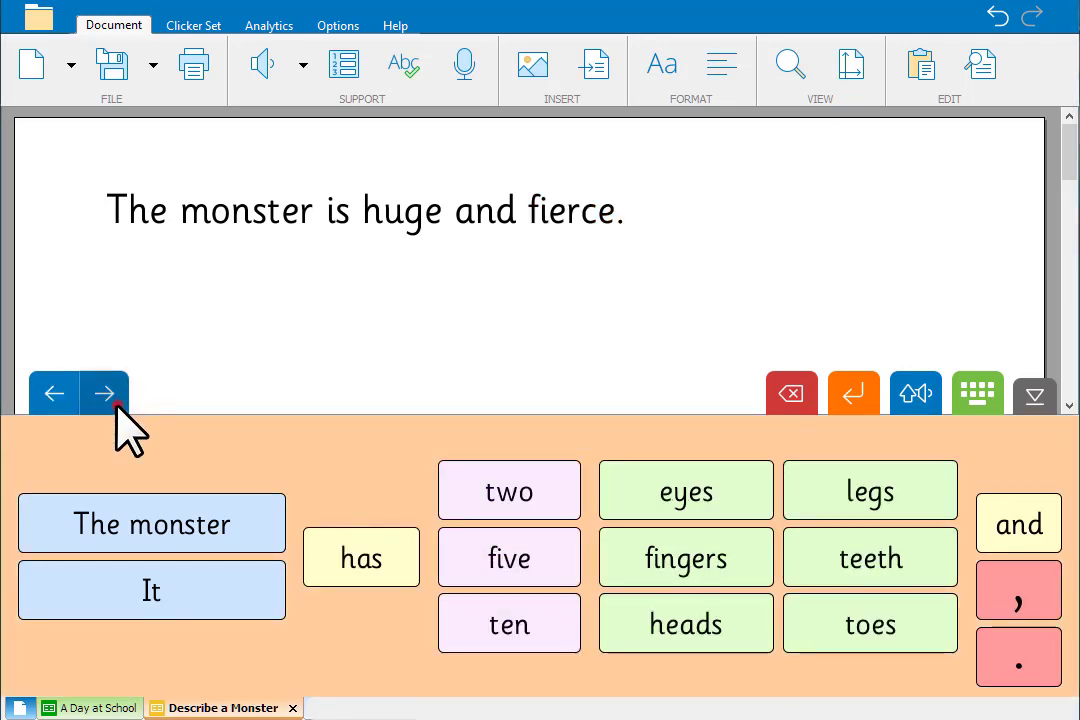
pyautogui.click(104, 392)
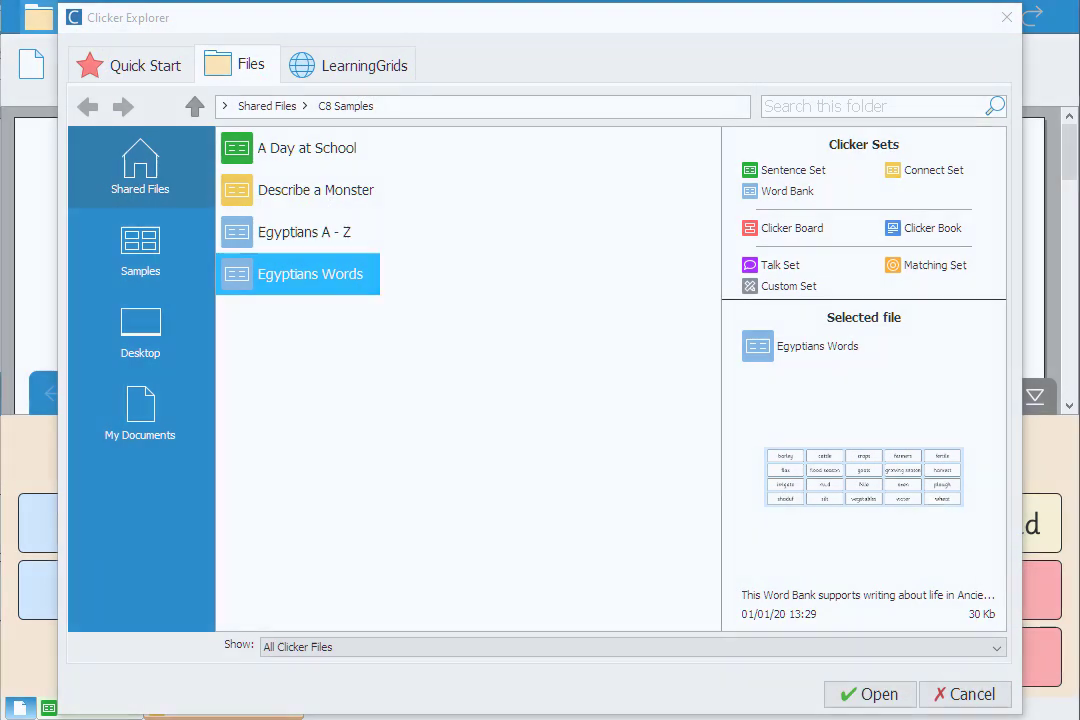
# Open Egyptians Words and write "The Ancient Egyptians learned how to irrigate the fertile soil.".
pyautogui.click(868, 694)
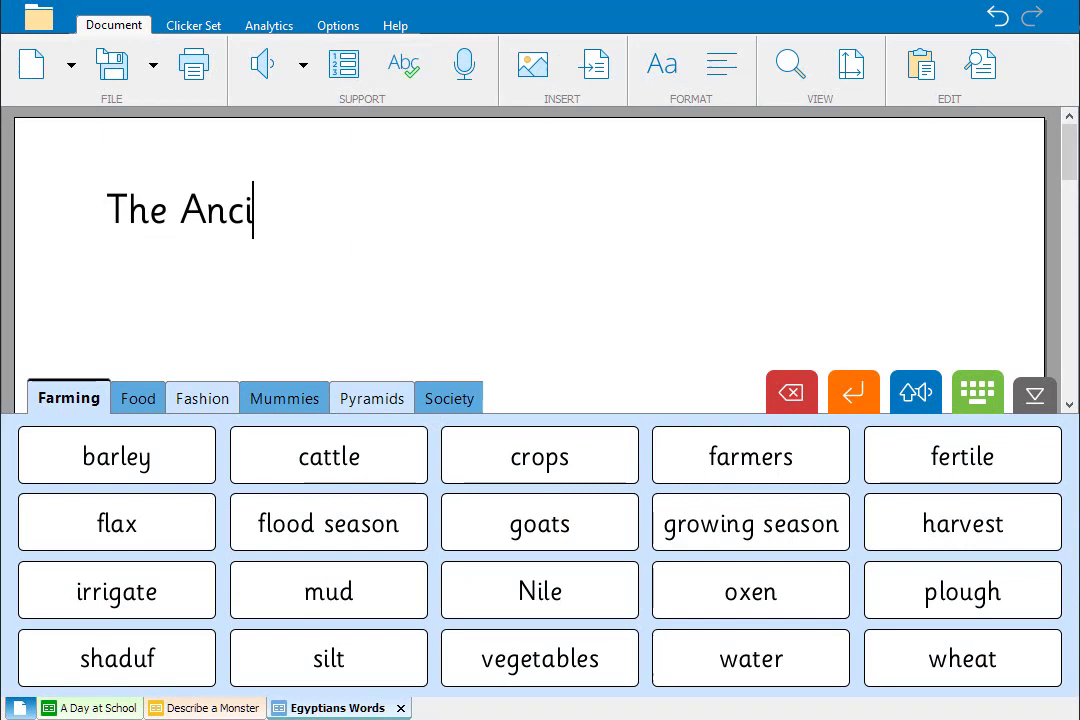
pyautogui.write('ent Egyptians l')
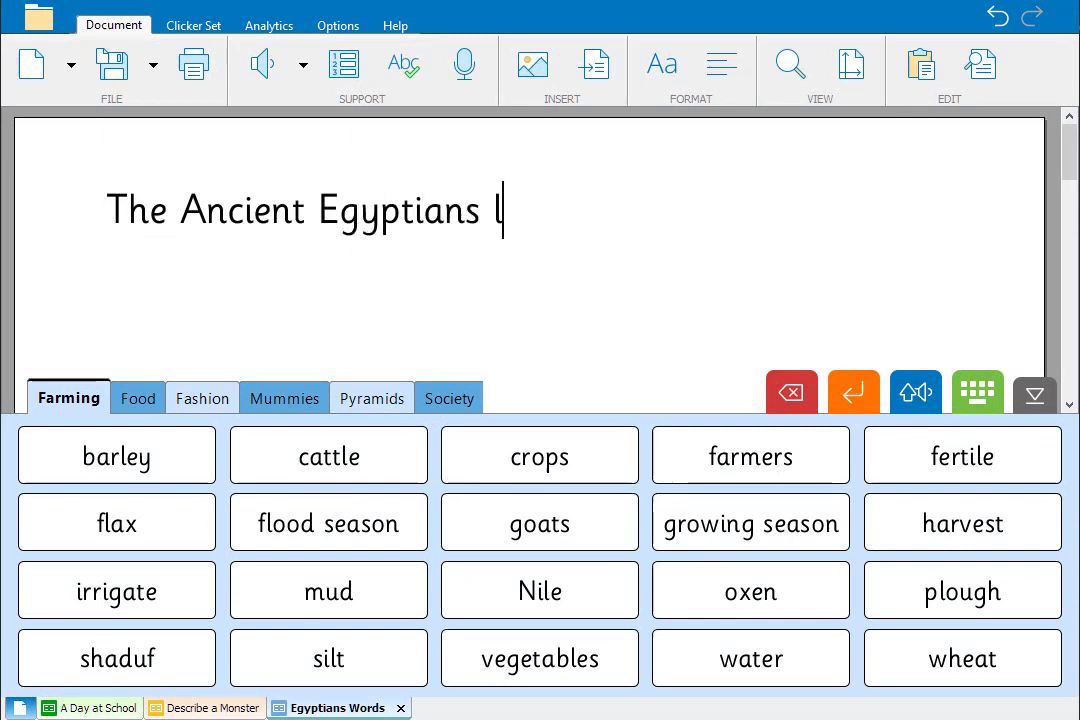
pyautogui.write('earned how to')
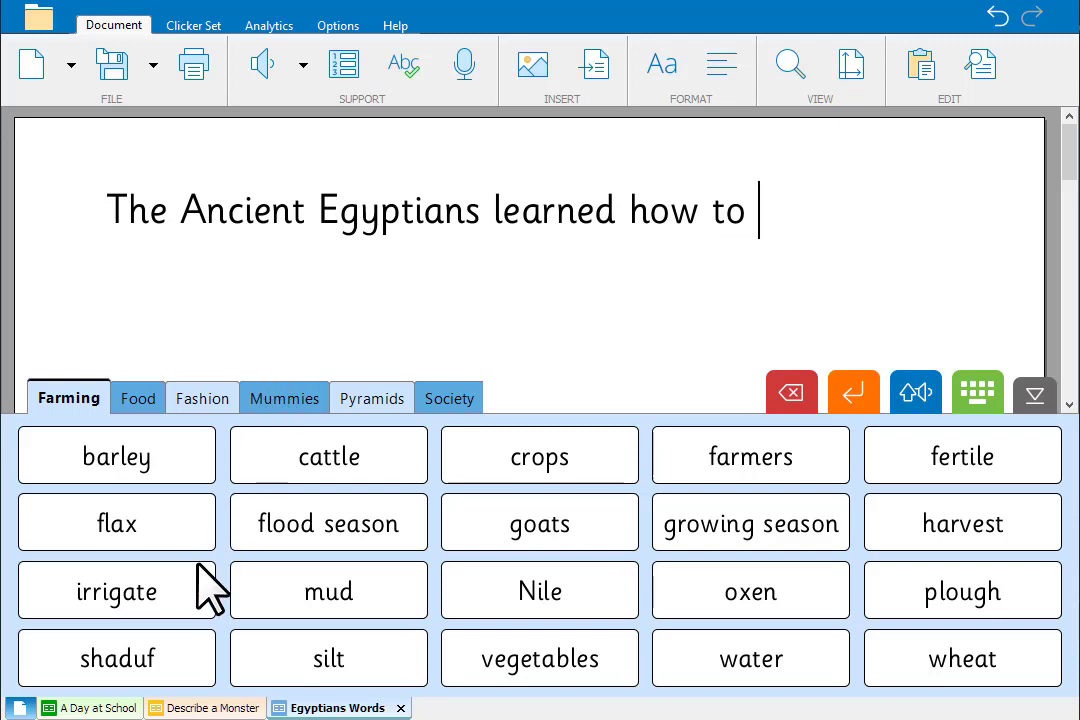
pyautogui.click(116, 590)
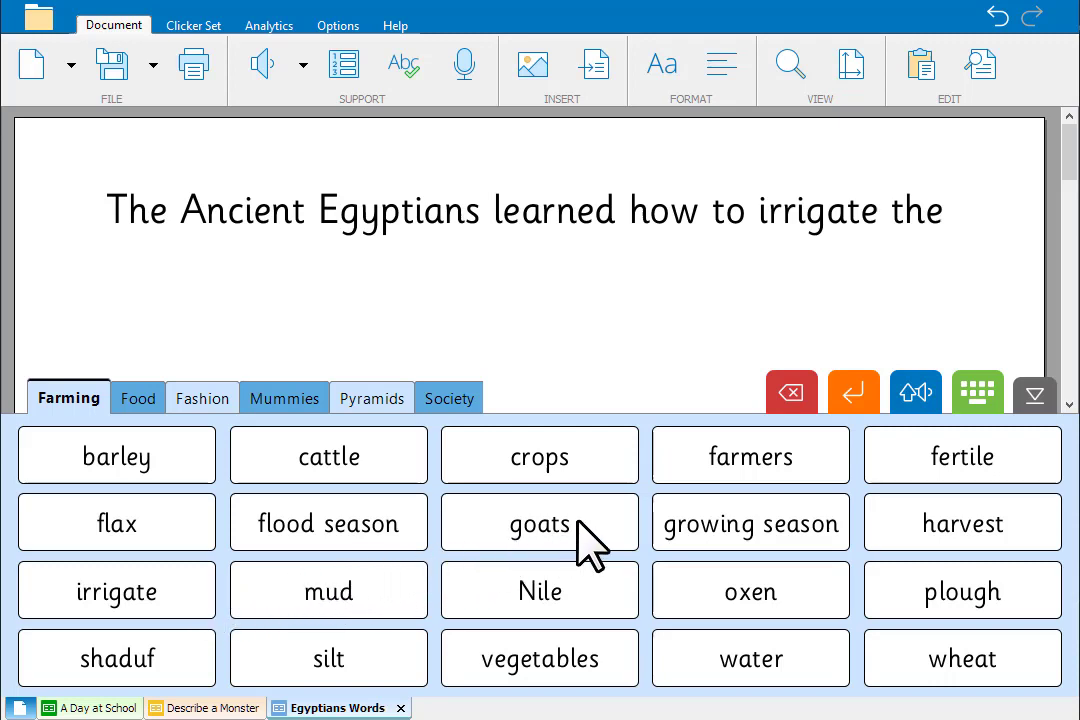
pyautogui.moveTo(904, 480)
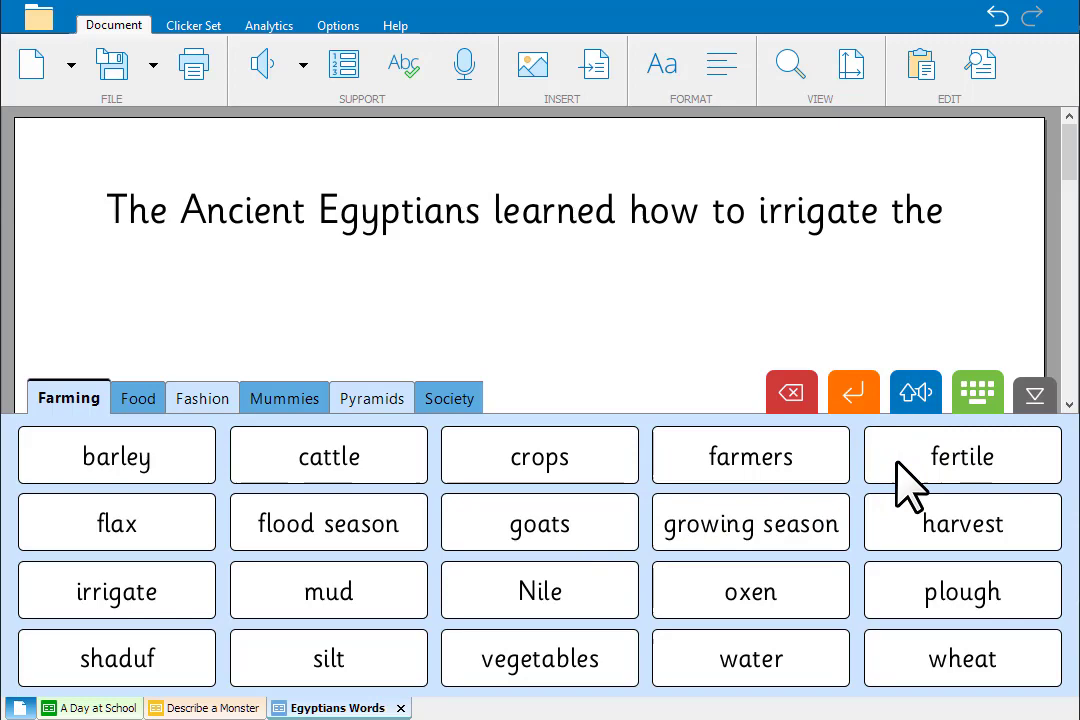
pyautogui.click(960, 456)
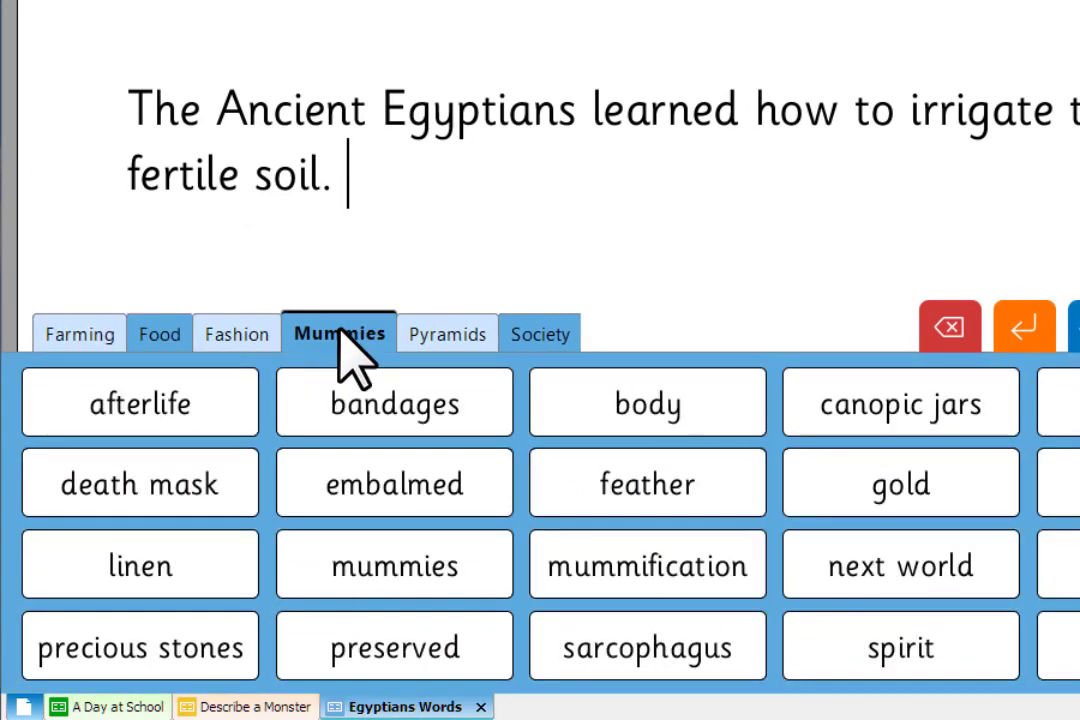
# Show the Pyramids words, then open the Egyptians A - Z word bank from Clicker Explorer.
pyautogui.click(446, 334)
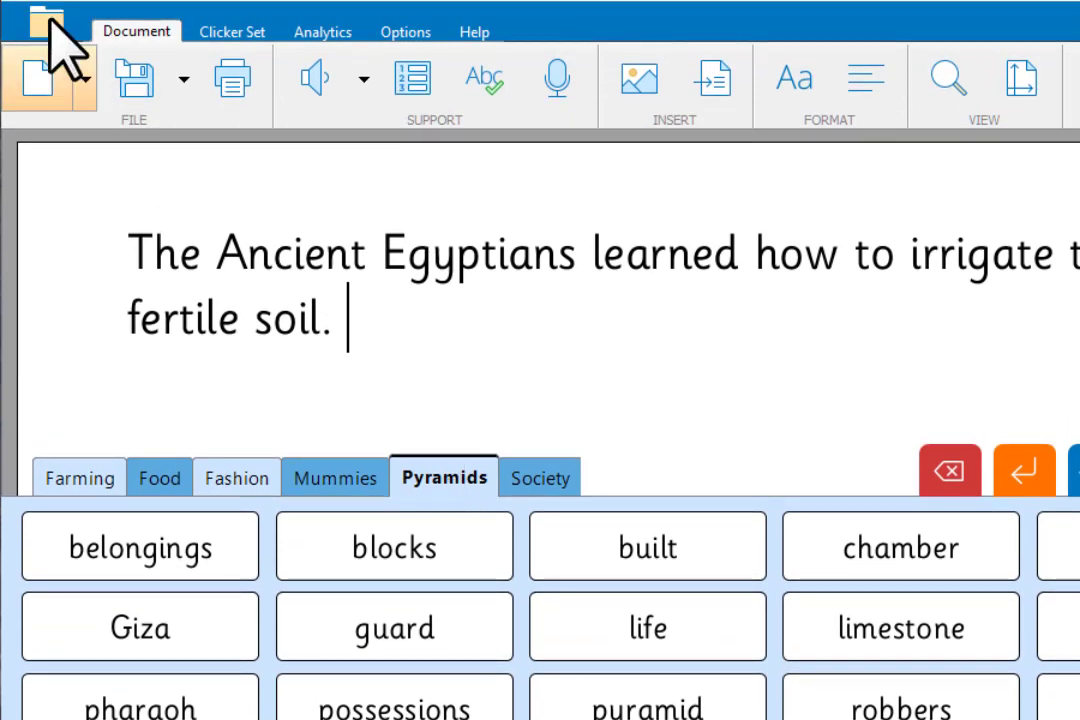
pyautogui.click(44, 20)
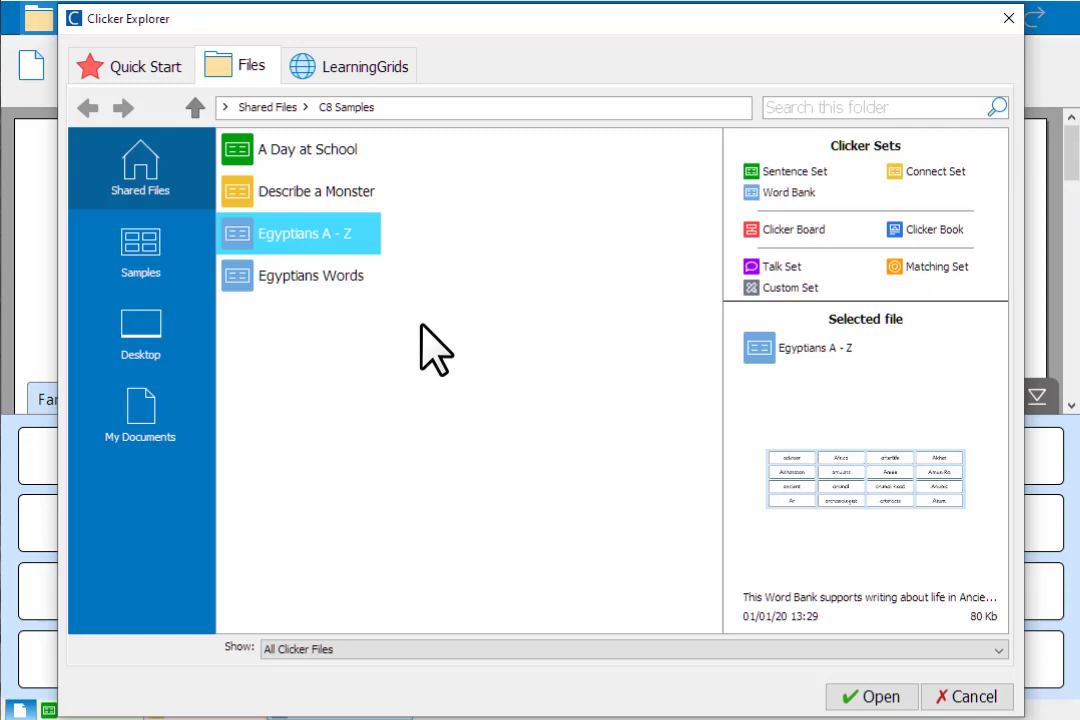
pyautogui.click(870, 696)
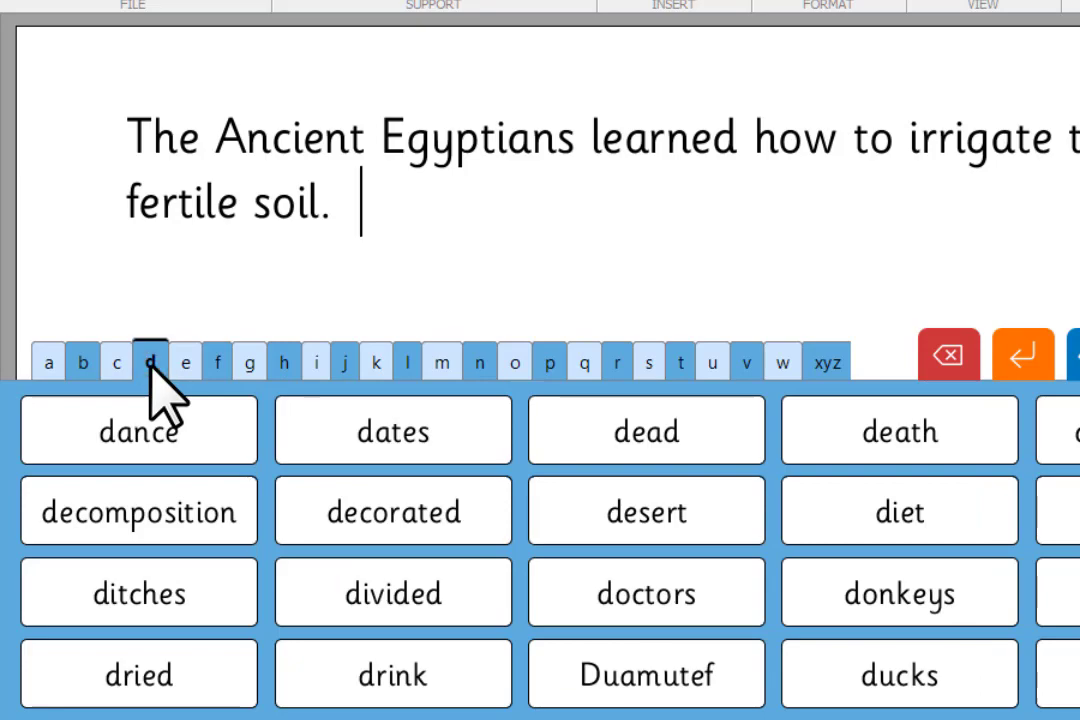
pyautogui.moveTo(684, 390)
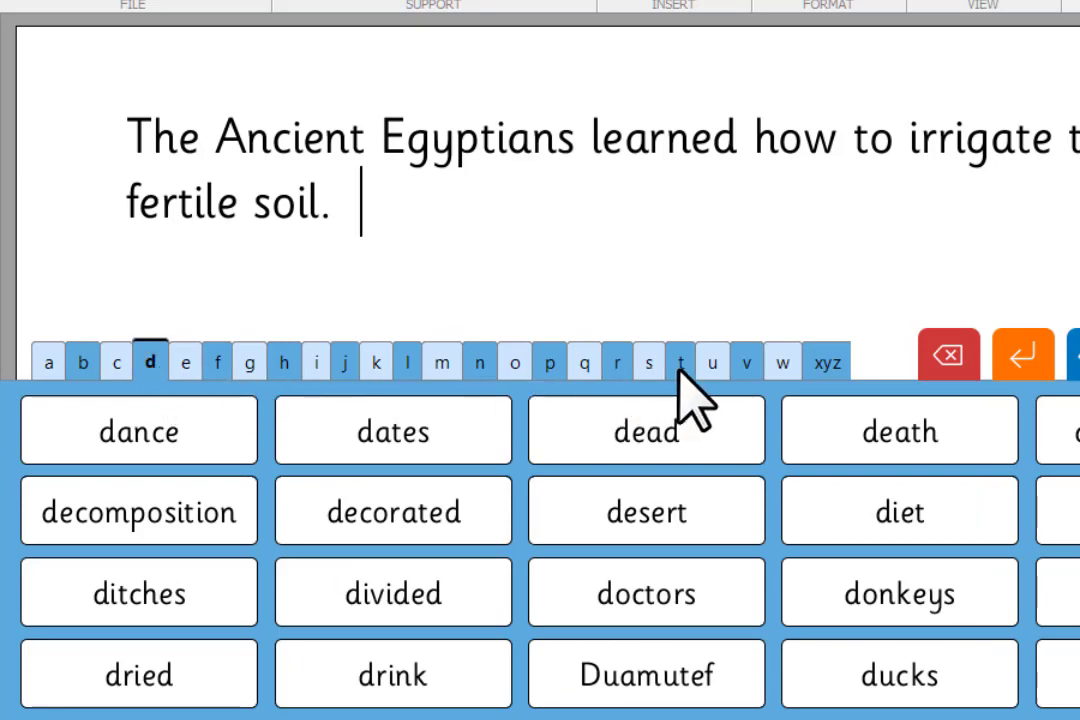
# Show the Egyptians A - Z words beginning with t, such as temple and tomb.
pyautogui.click(680, 362)
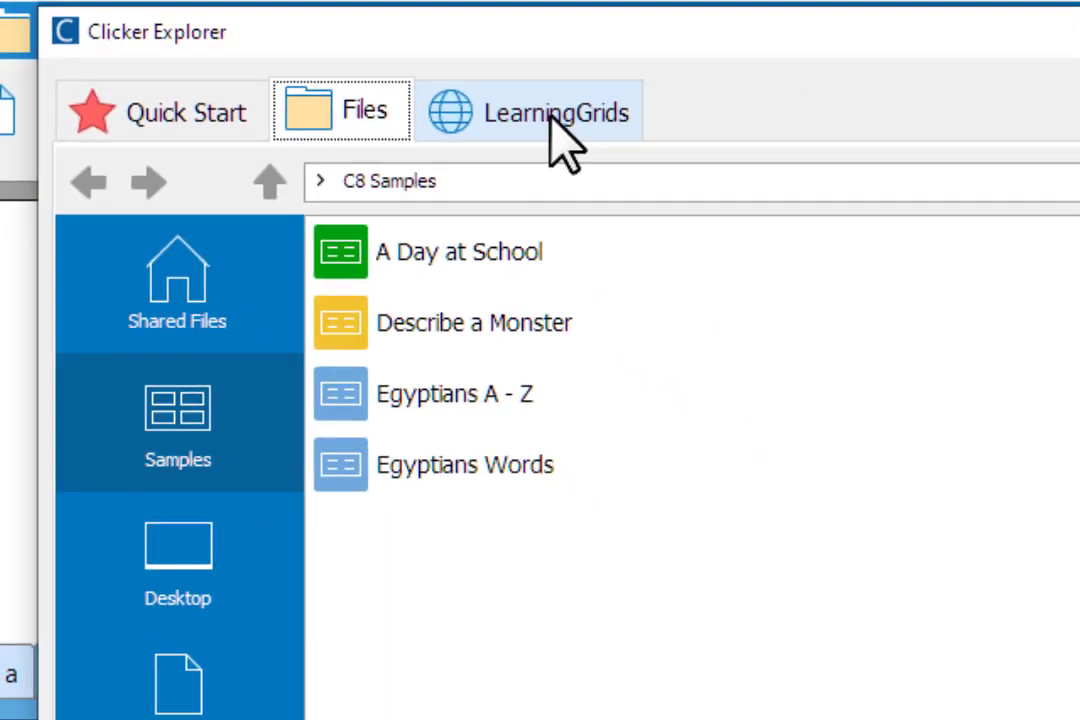
pyautogui.doubleClick(456, 392)
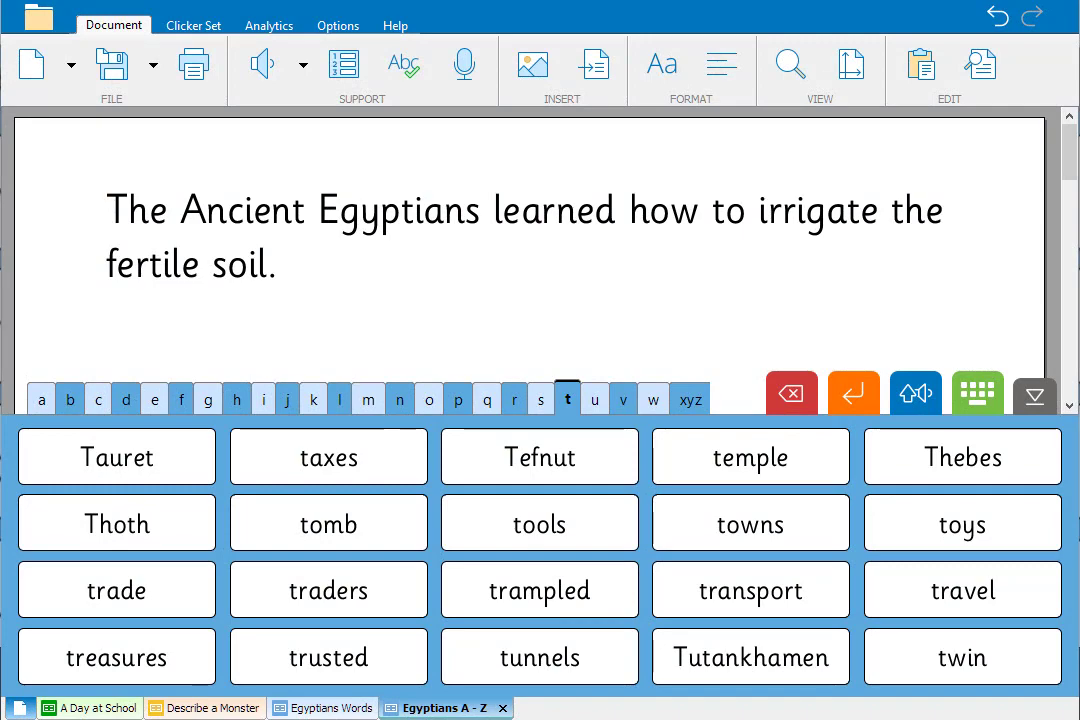